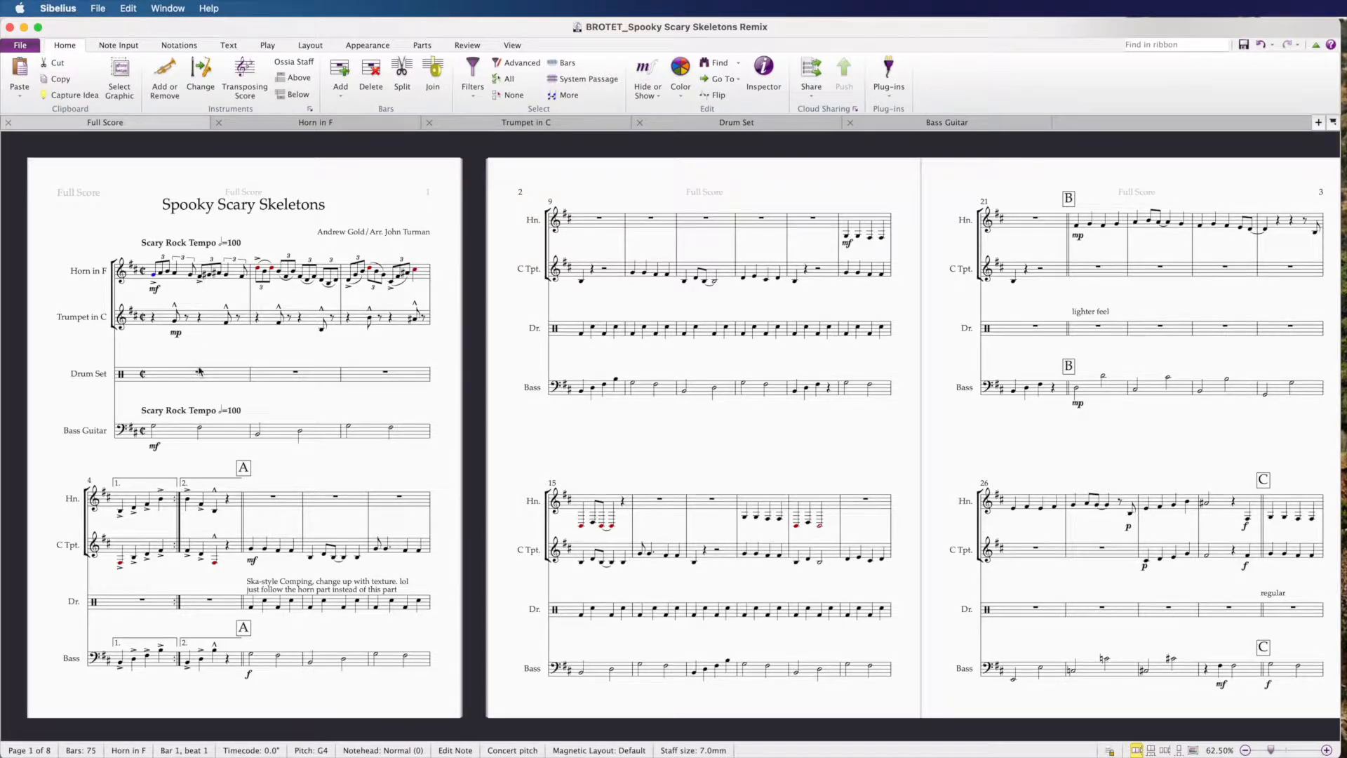
{"action": "mouse_move", "coordinate": [199, 360]}
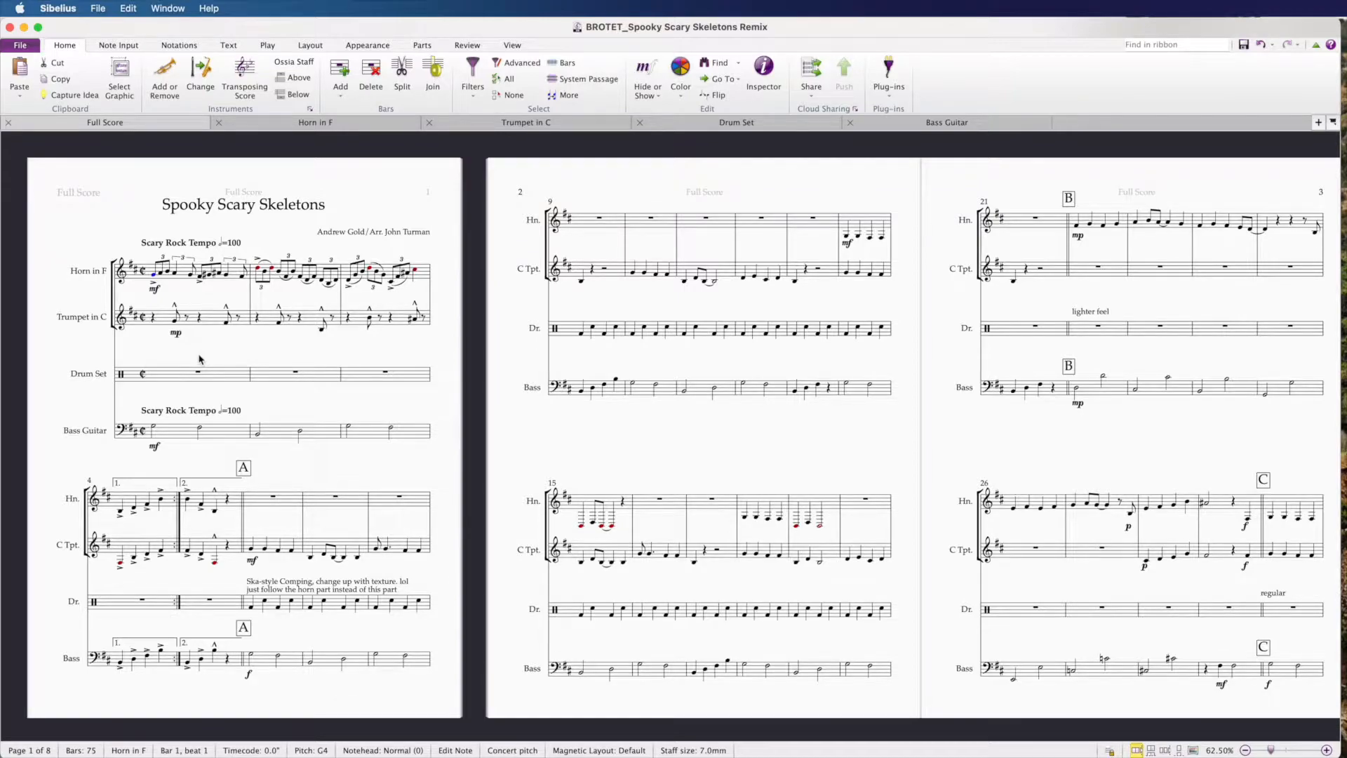
{"action": "mouse_move", "coordinate": [216, 283]}
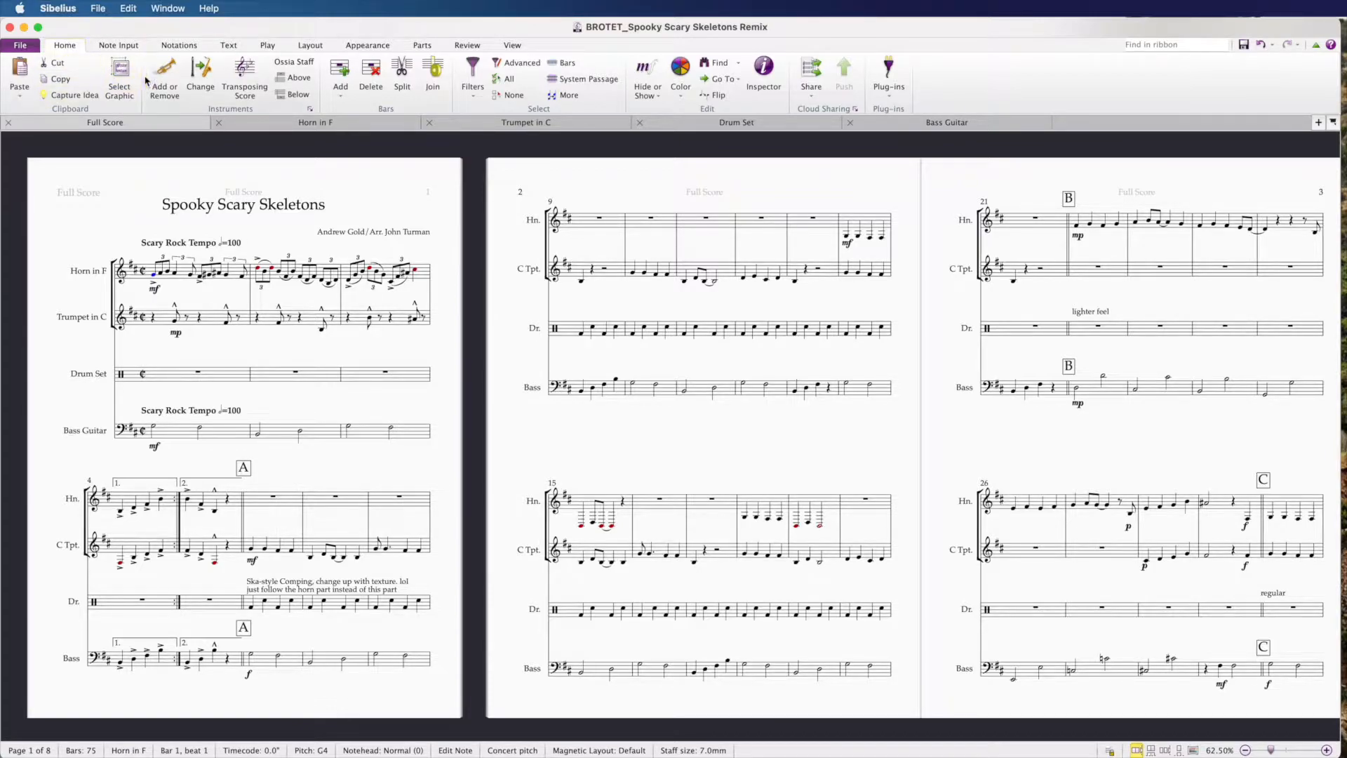
Add a Flute staff at the top of the score as a temporary holding staff.
{"action": "left_click", "coordinate": [164, 77]}
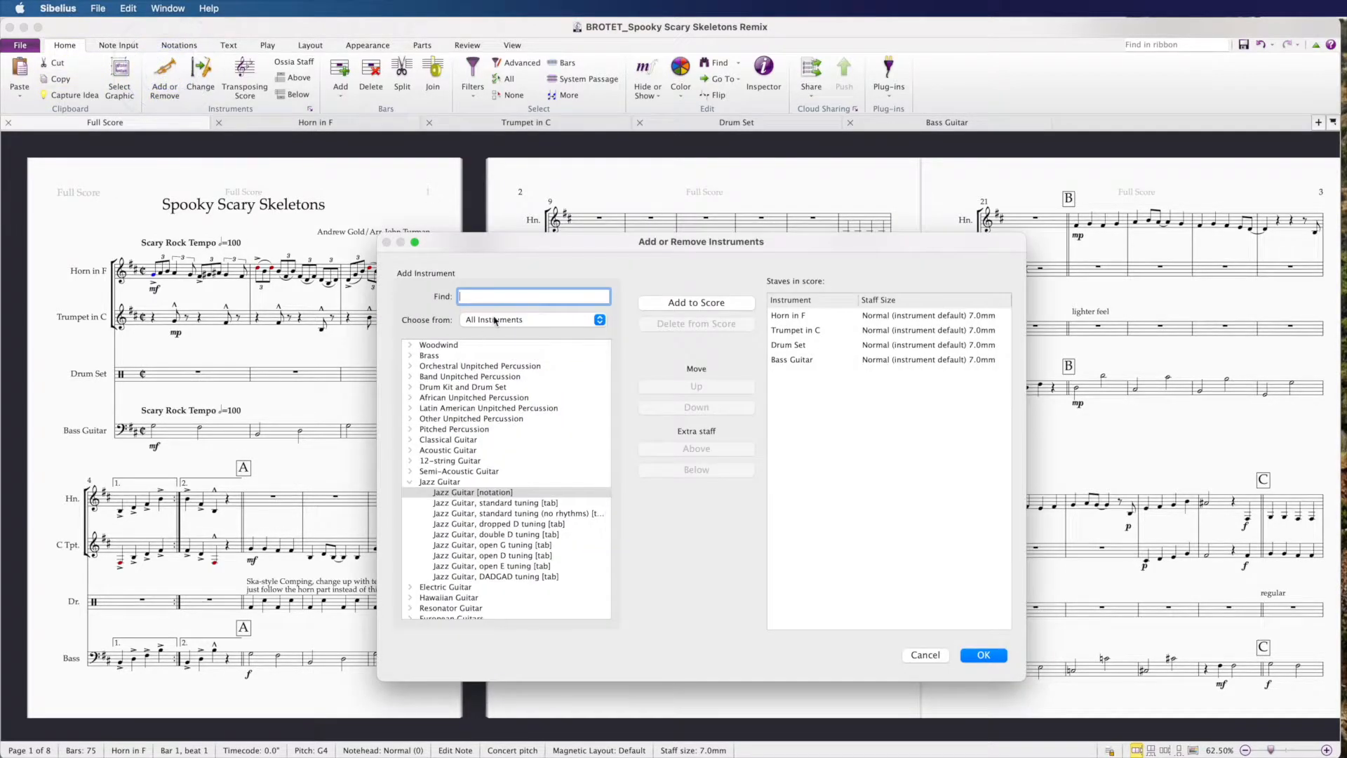
{"action": "type", "text": "flute"}
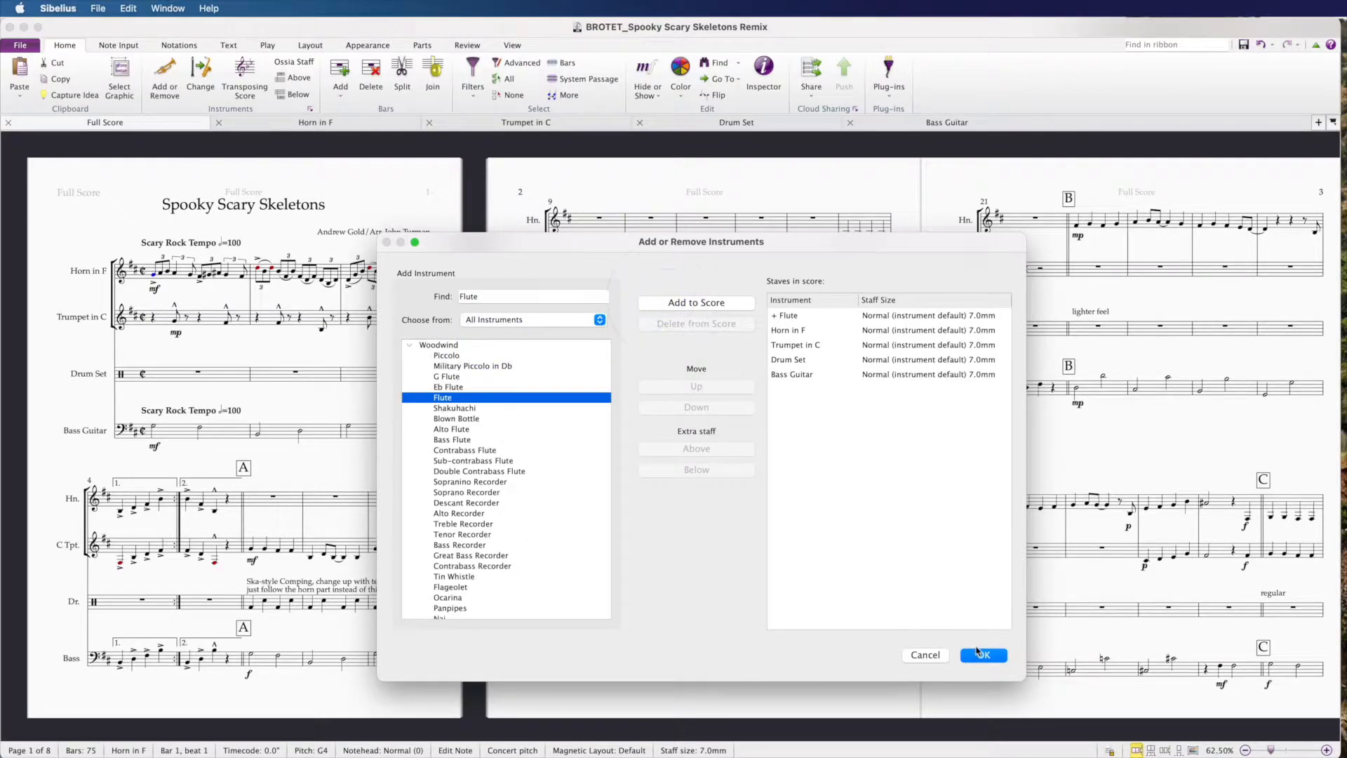
{"action": "left_click", "coordinate": [984, 654]}
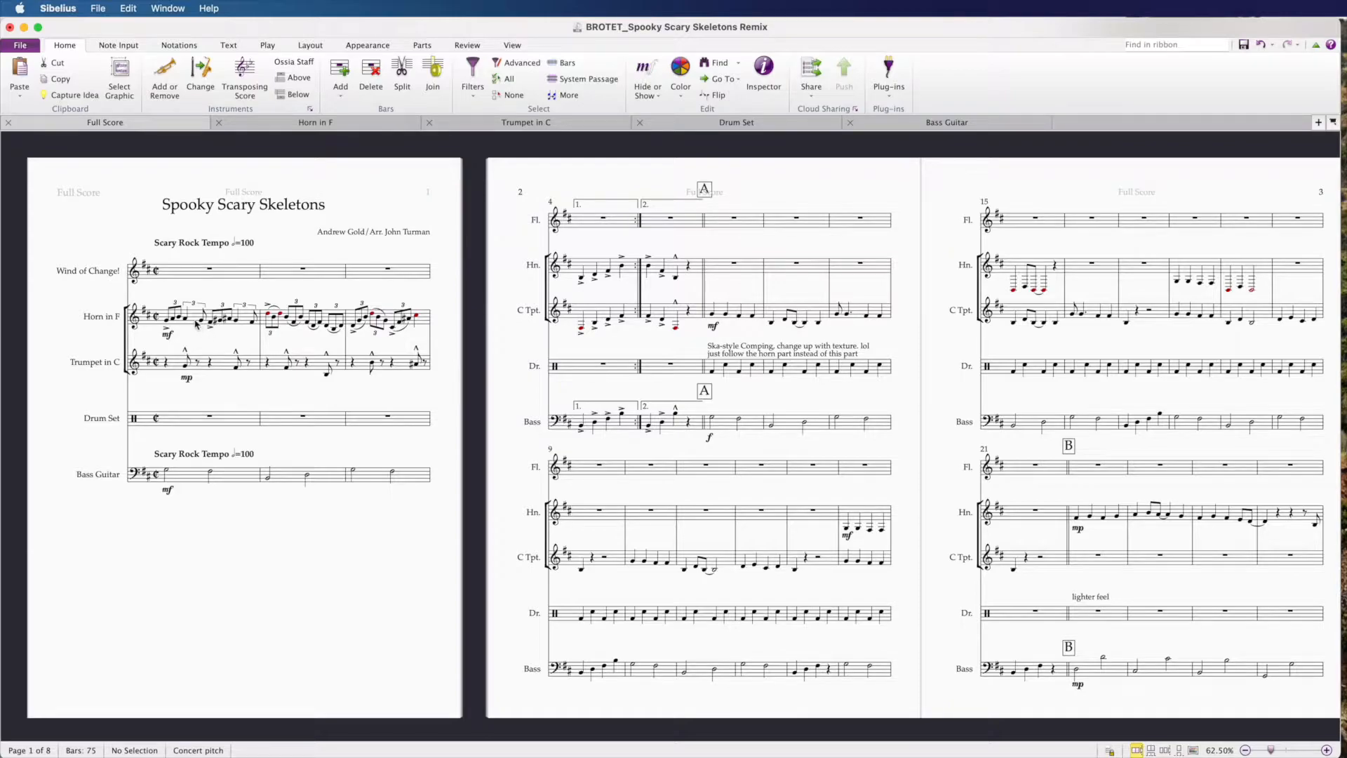
Move the horn's bars 1–5 onto the flute staff to park them.
{"action": "left_click", "coordinate": [197, 318]}
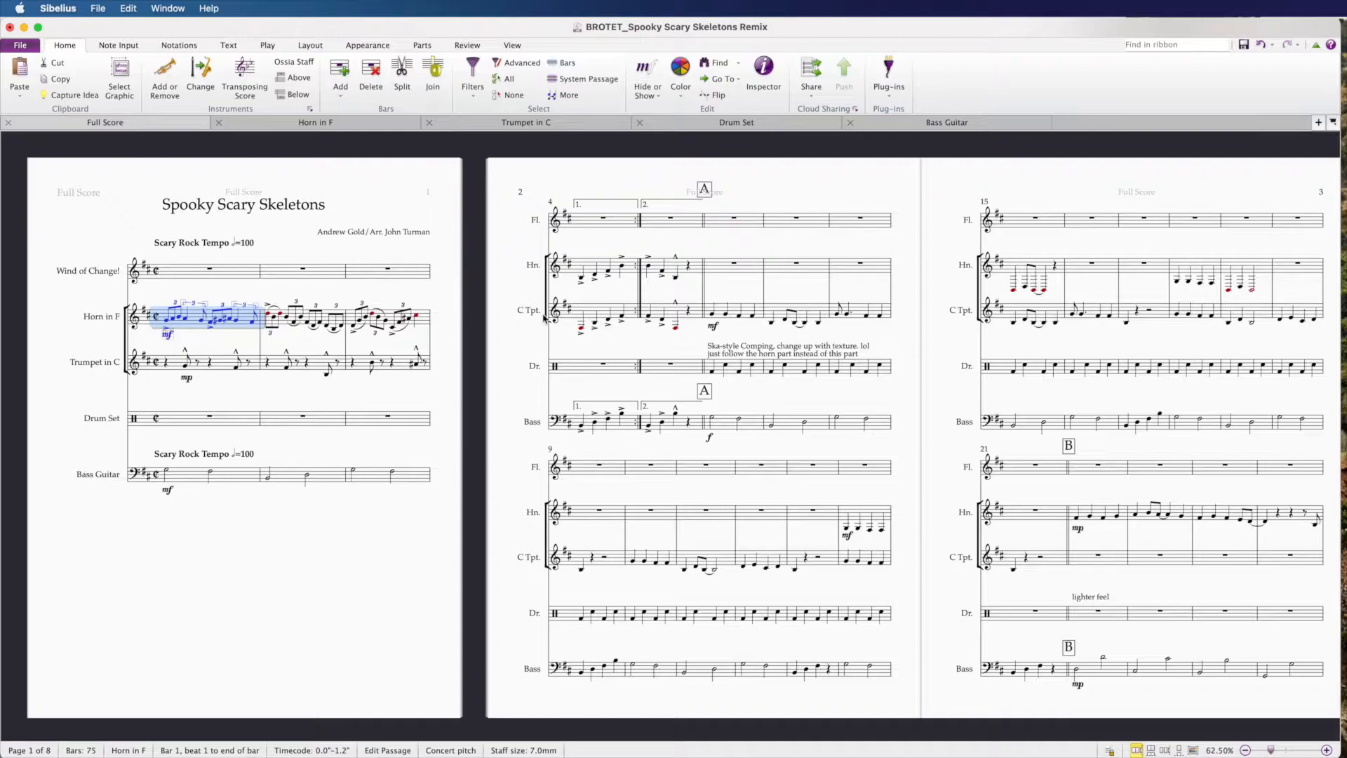
{"action": "left_click", "coordinate": [699, 266]}
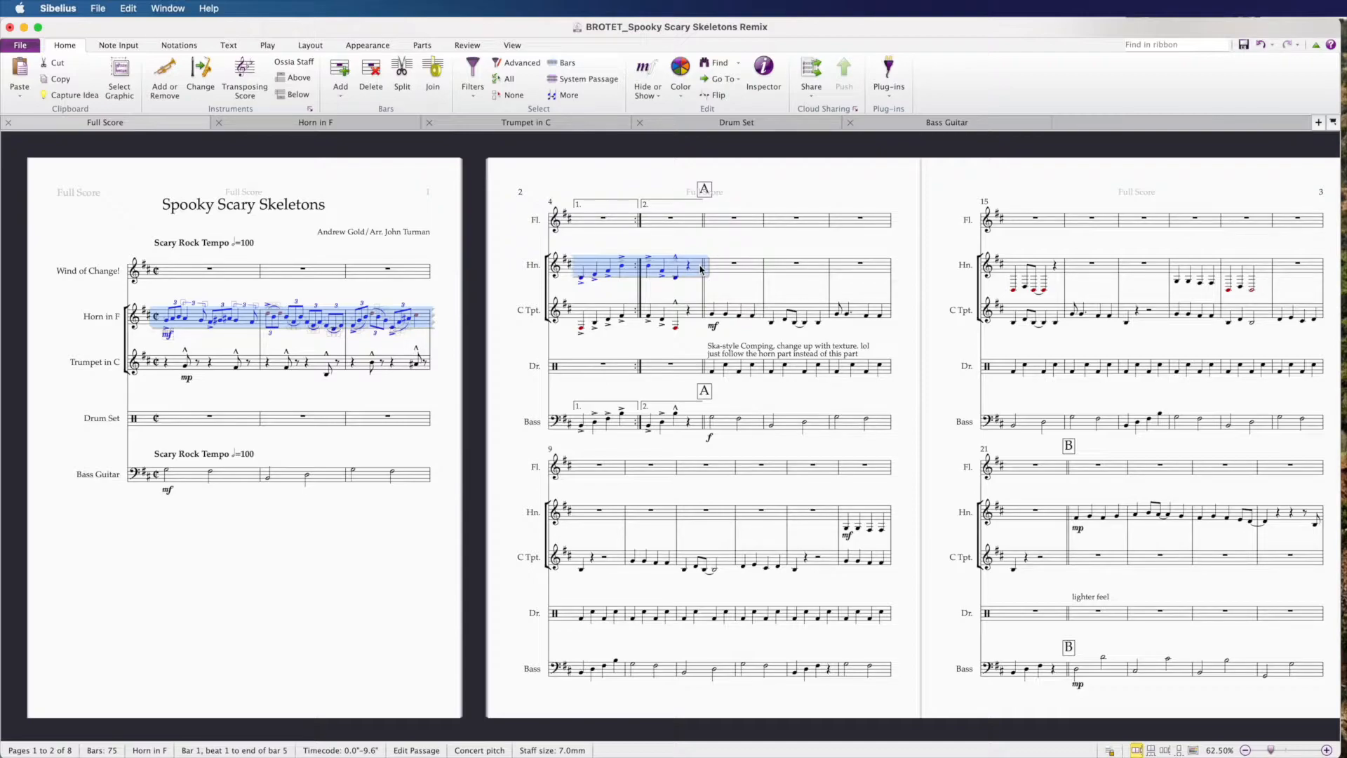
{"action": "left_click", "coordinate": [204, 271]}
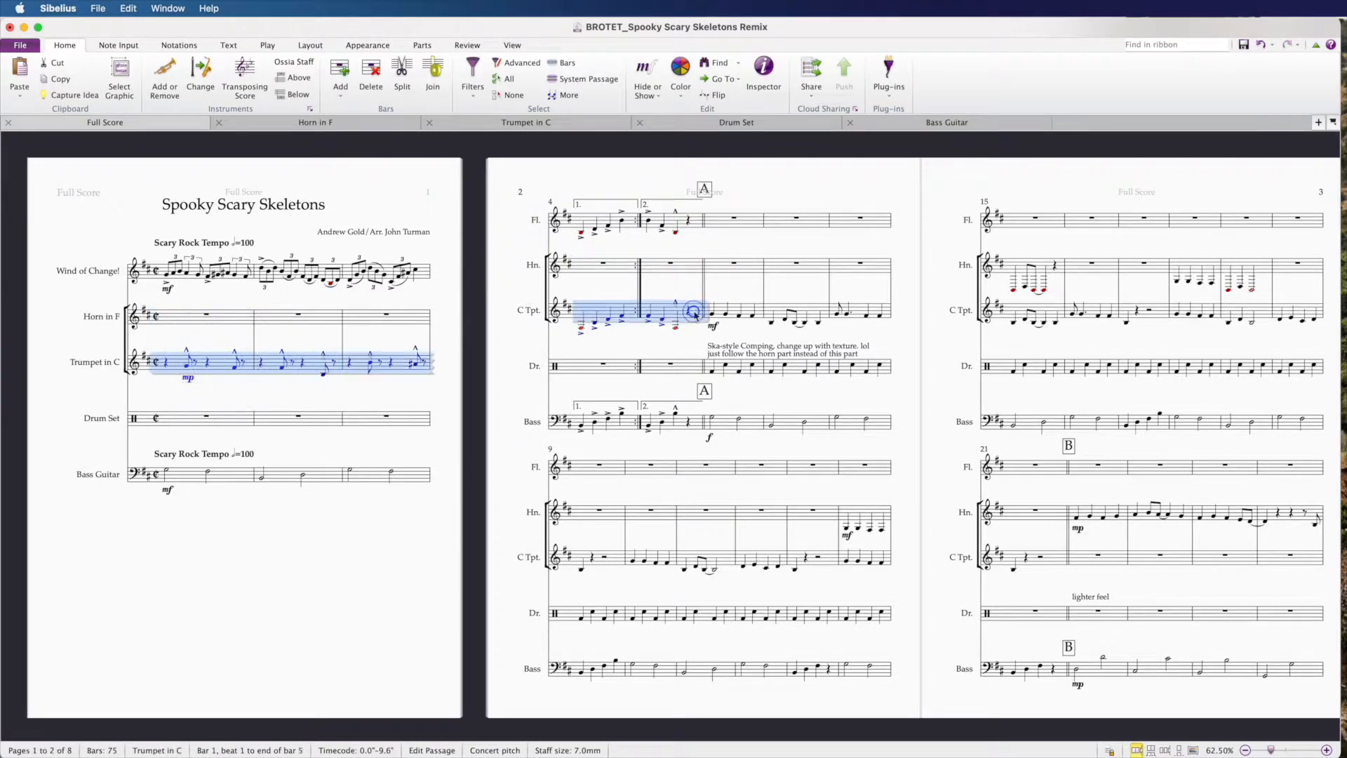
Shift the trumpet's opening passage onto horn and the parked passage onto trumpet bar 1.
{"action": "left_click", "coordinate": [223, 316]}
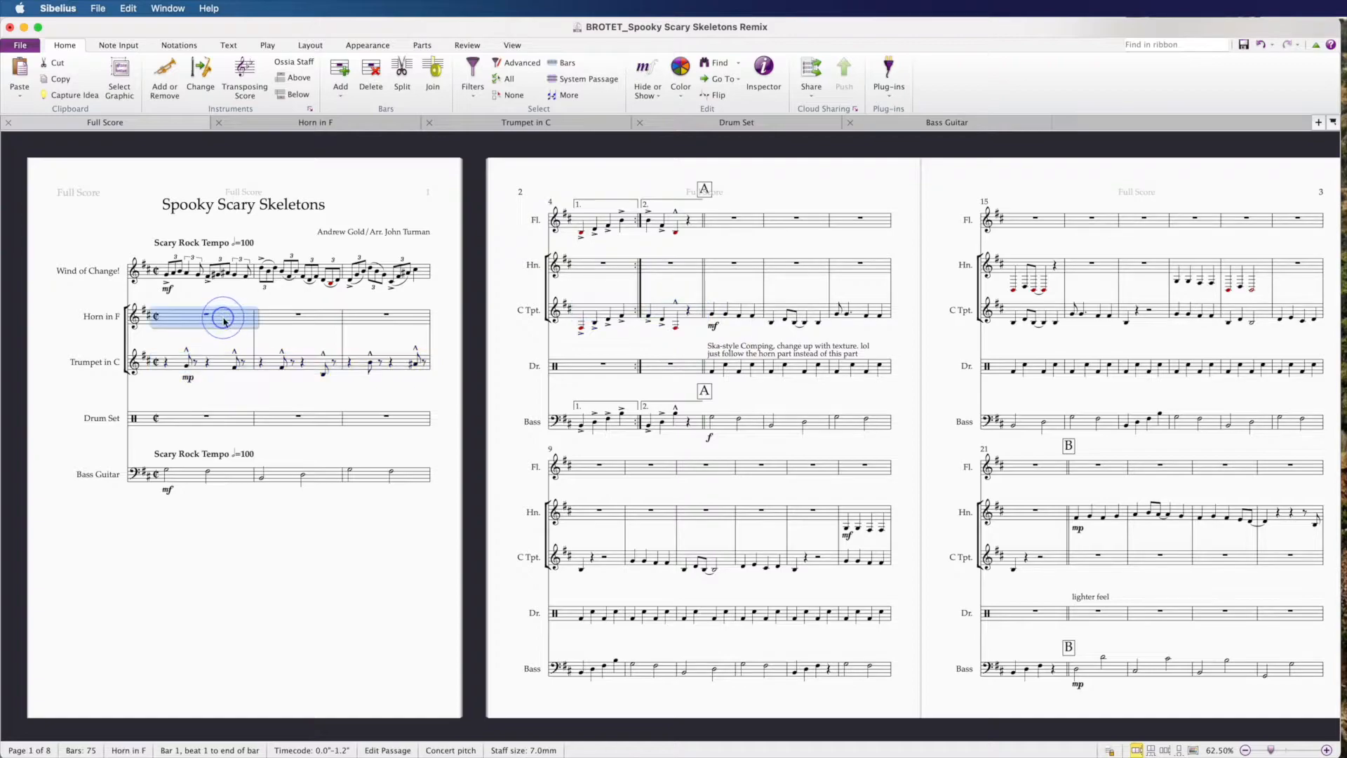
{"action": "left_click", "coordinate": [213, 368]}
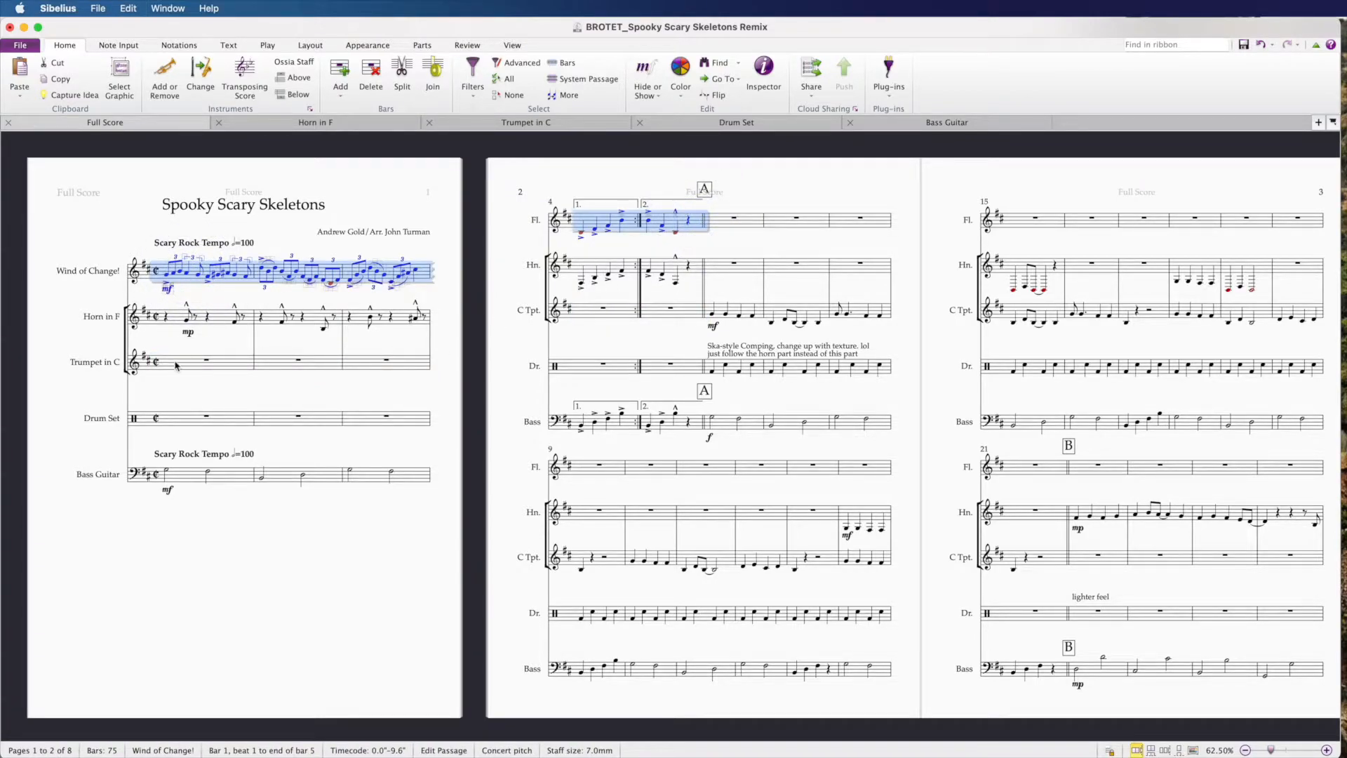
{"action": "left_click", "coordinate": [194, 361]}
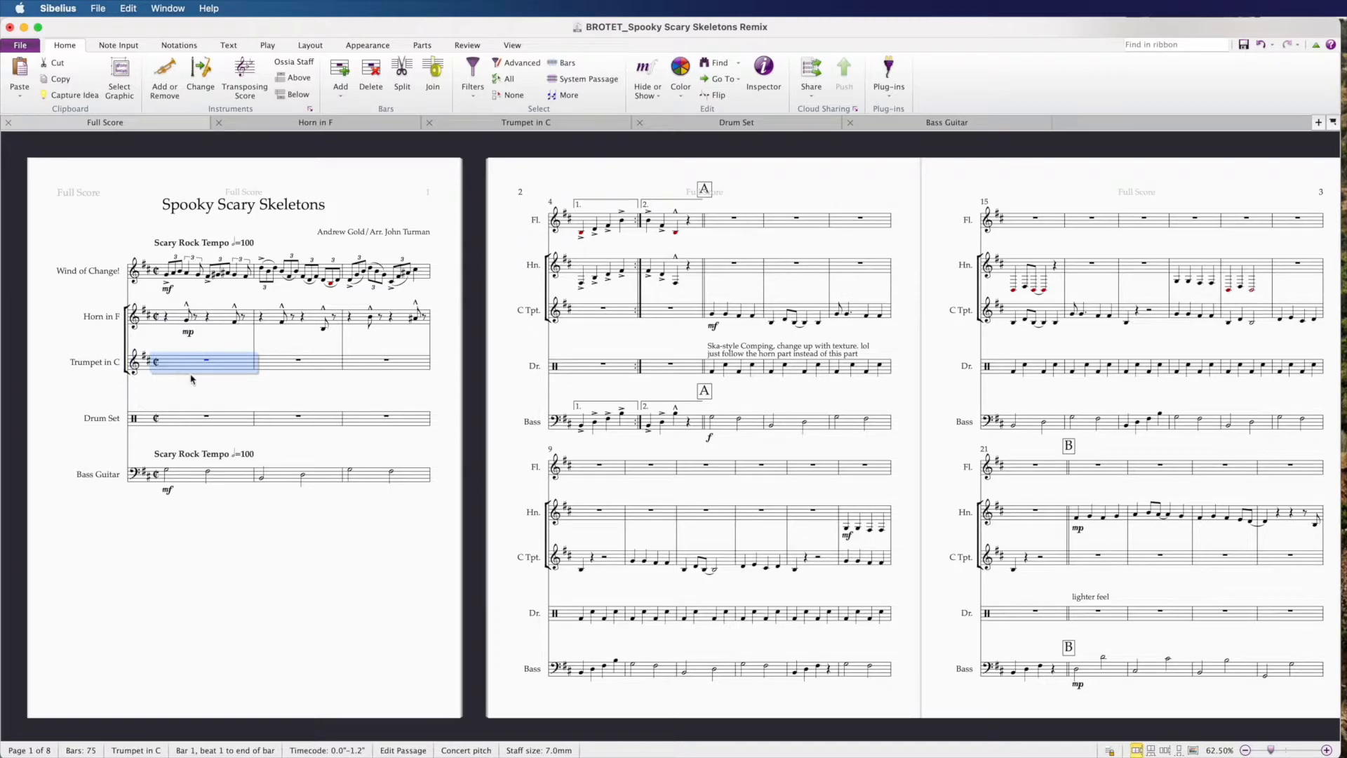
{"action": "mouse_move", "coordinate": [202, 369]}
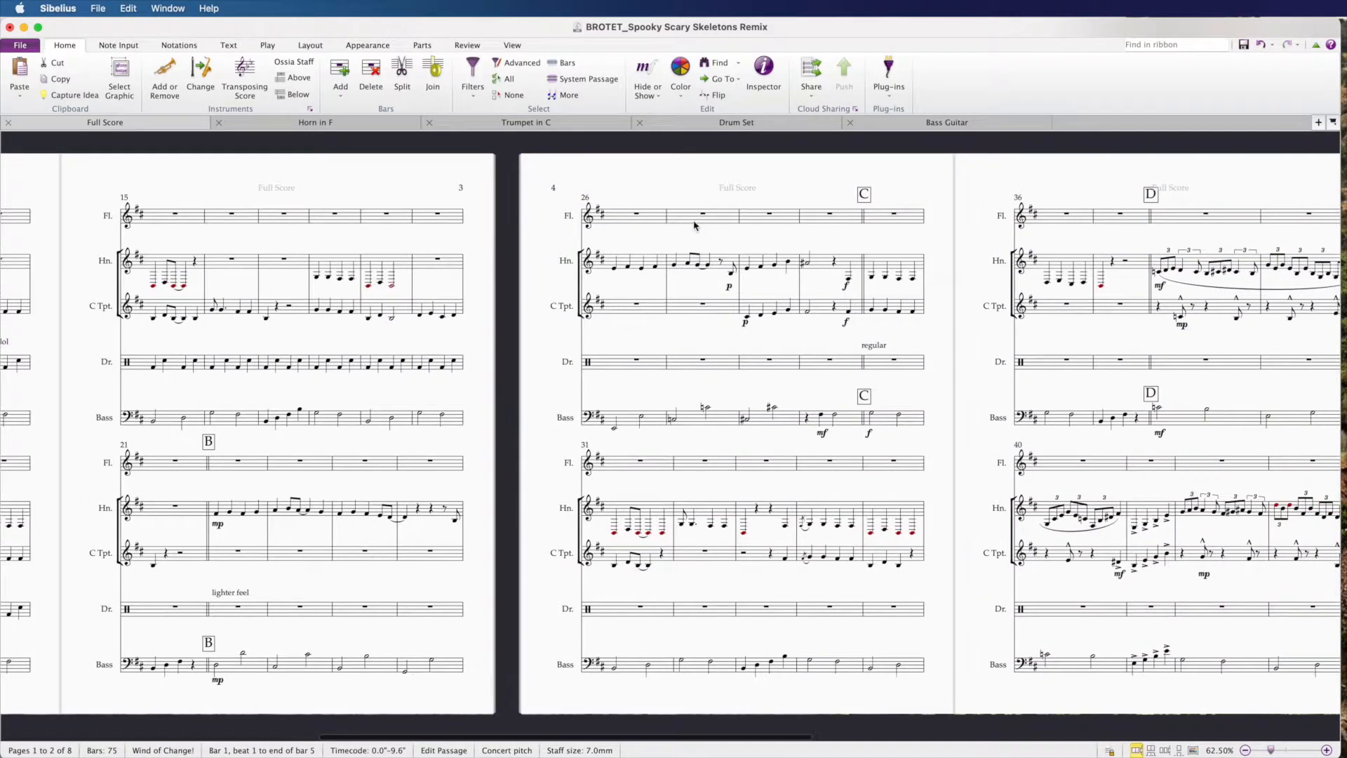
Park the trumpet's notes from bars 28–29 on the flute staff at bar 28.
{"action": "scroll", "scroll_direction": "right", "scroll_amount": 3}
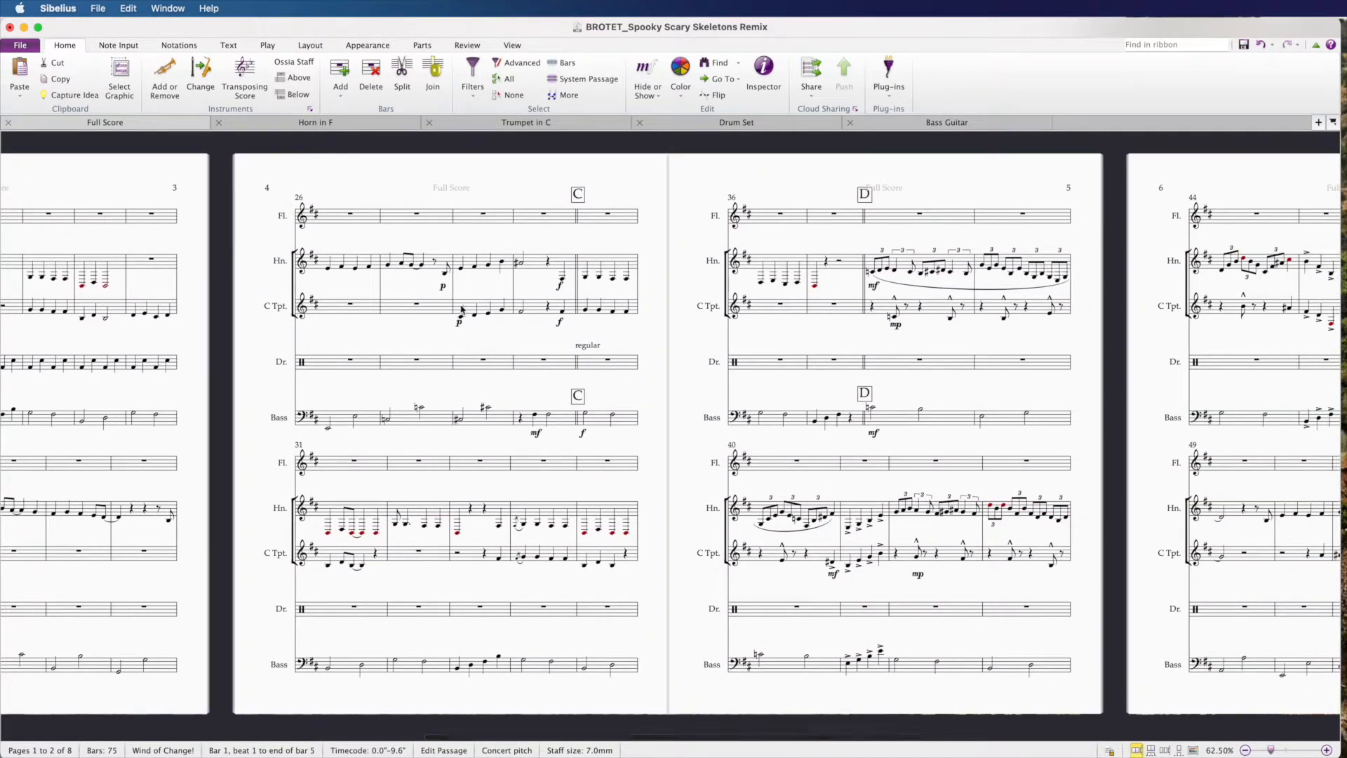
{"action": "left_click", "coordinate": [477, 310]}
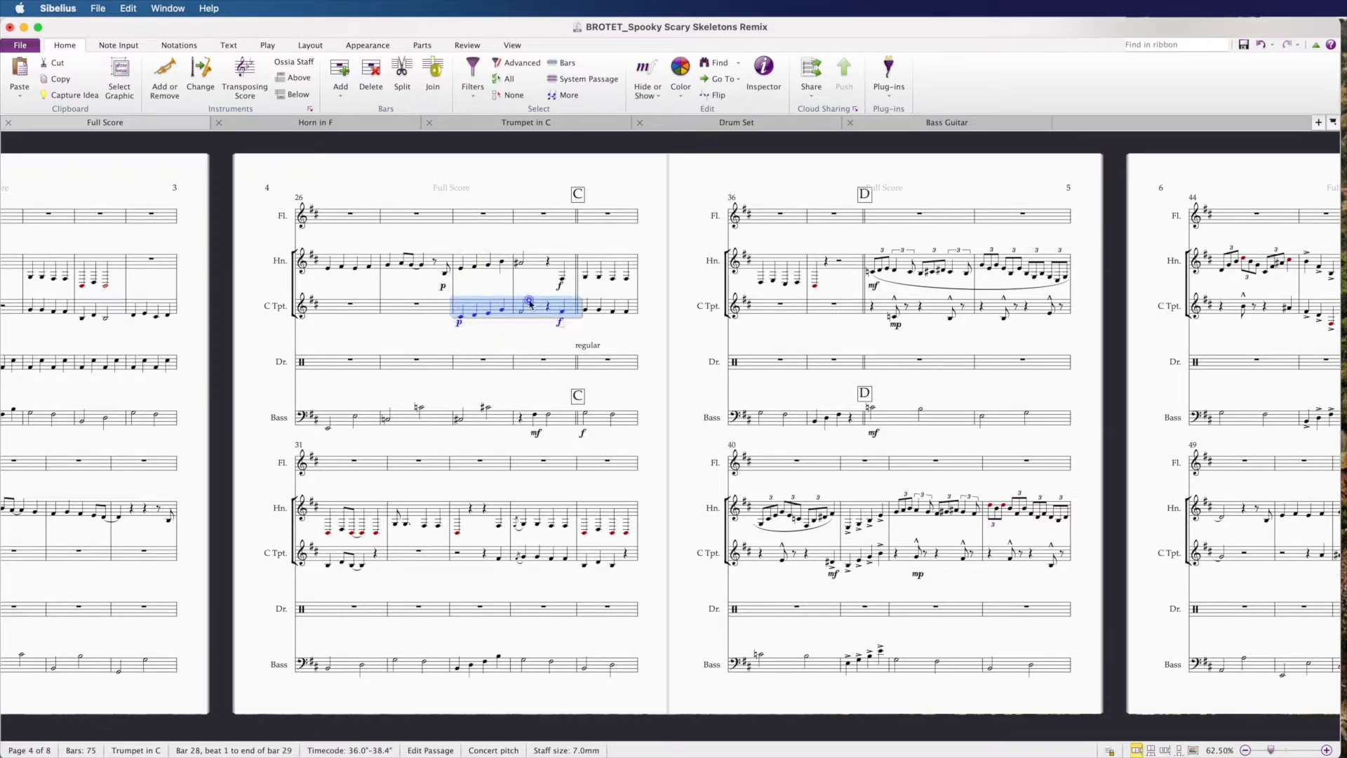
{"action": "left_click", "coordinate": [458, 309]}
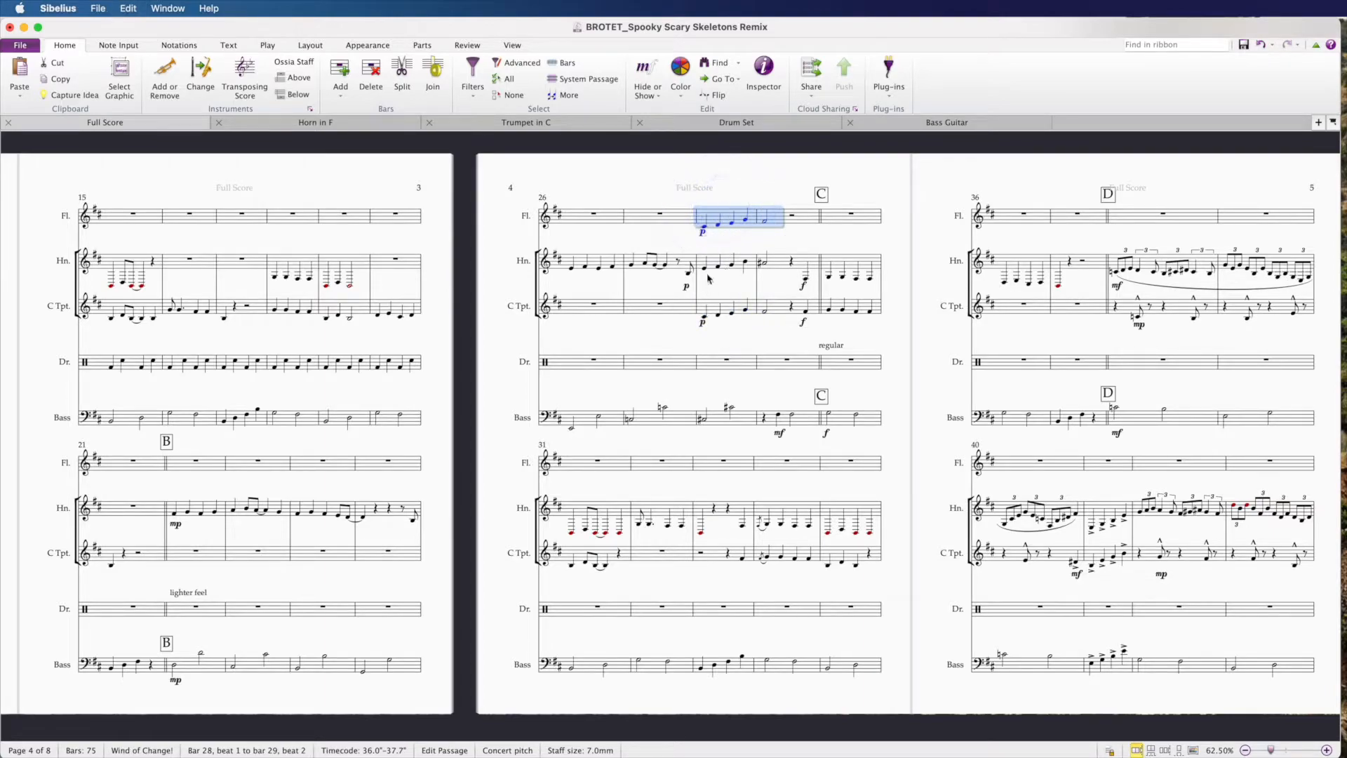
{"action": "mouse_move", "coordinate": [709, 277]}
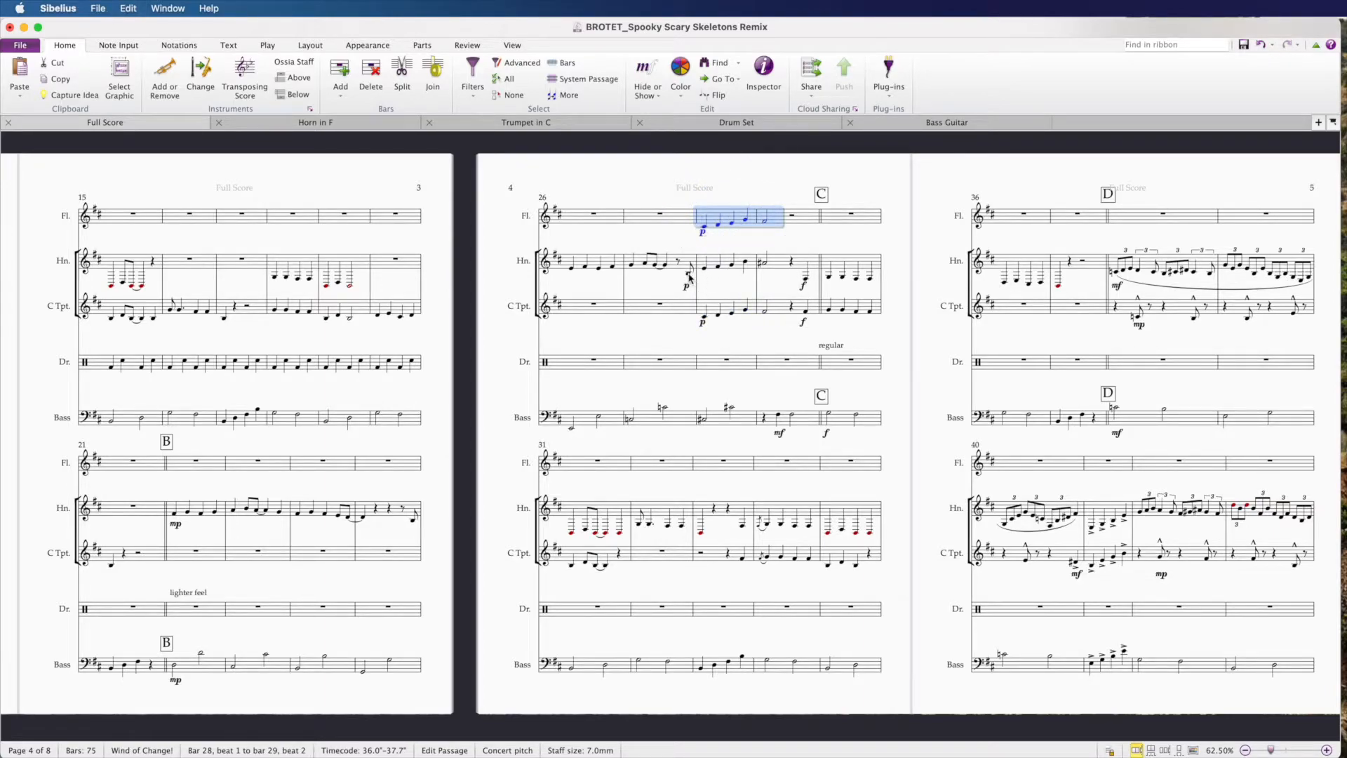
Copy the horn's bar 28 notes into trumpet bar 27, leaving rests on its opening beats.
{"action": "left_click", "coordinate": [674, 267]}
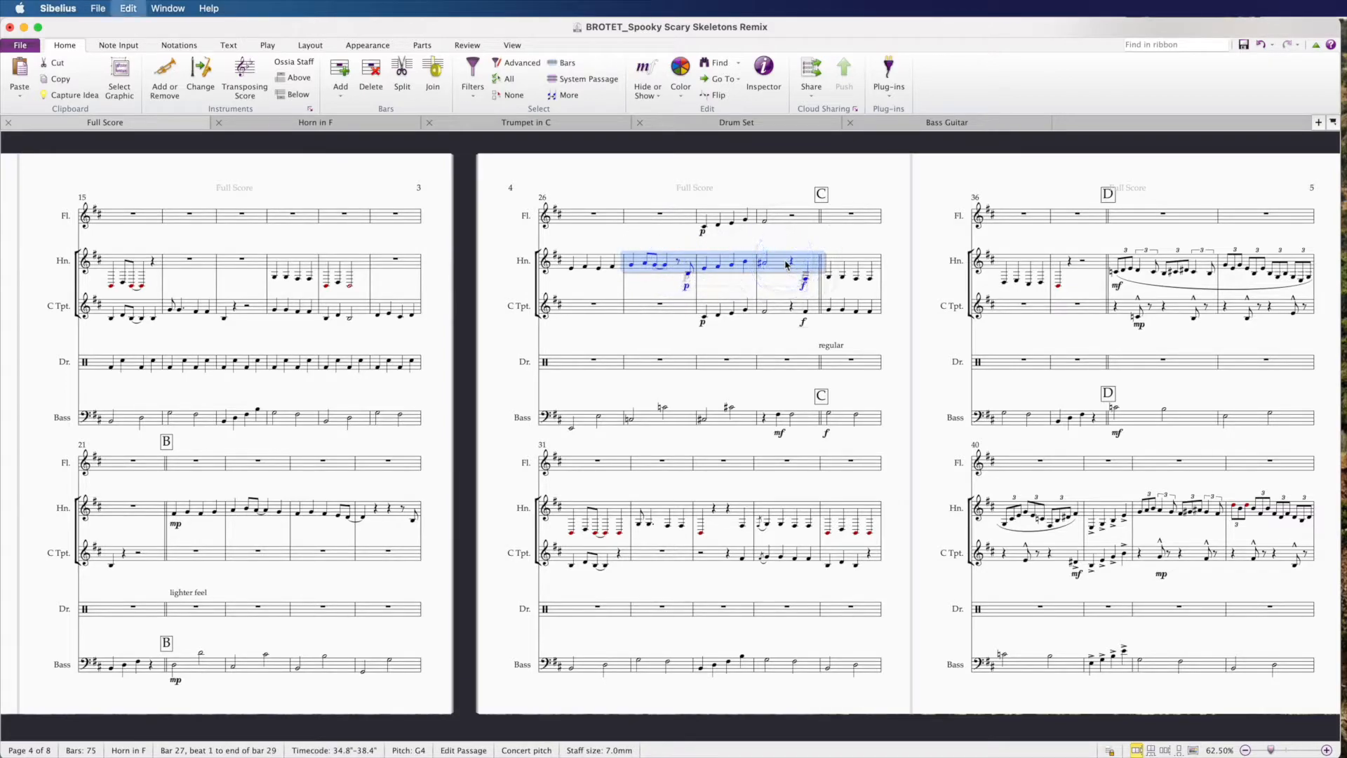
{"action": "left_click", "coordinate": [658, 306]}
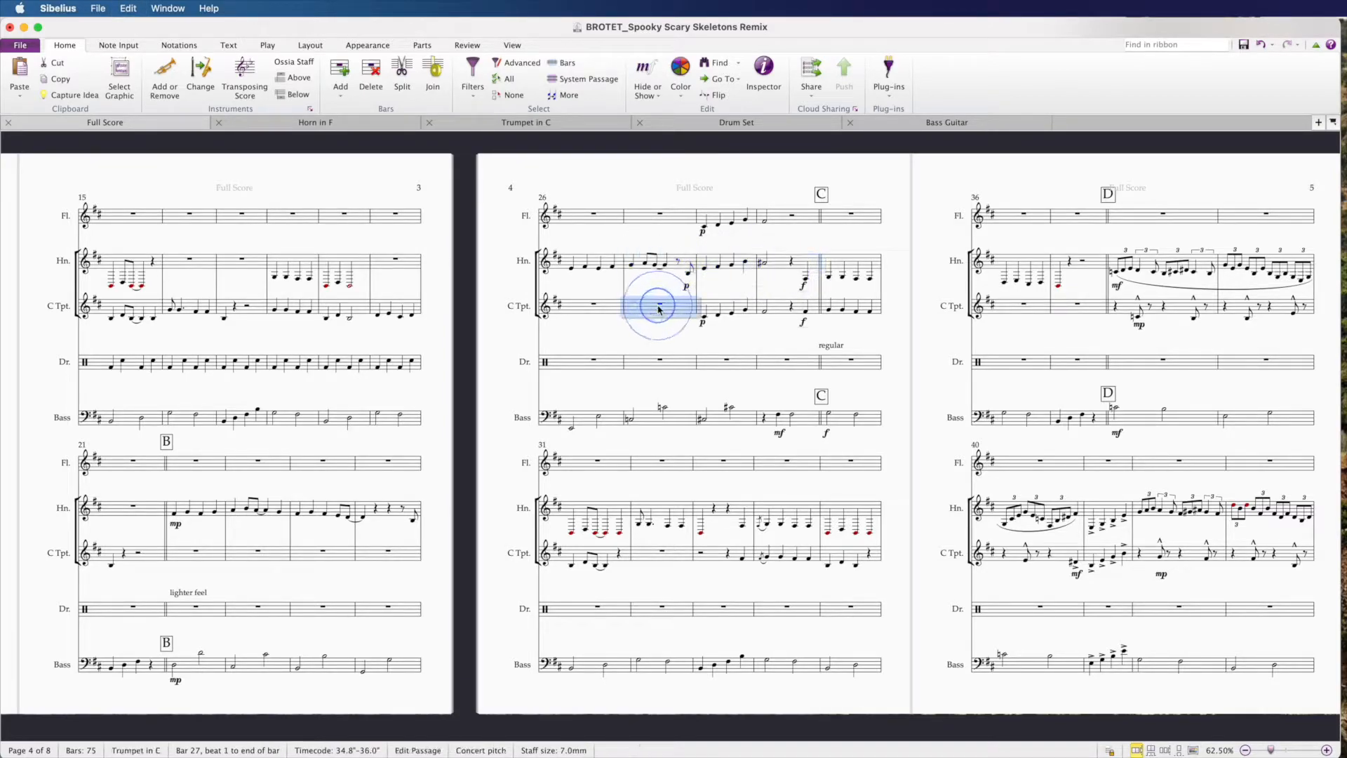
{"action": "left_click", "coordinate": [660, 308]}
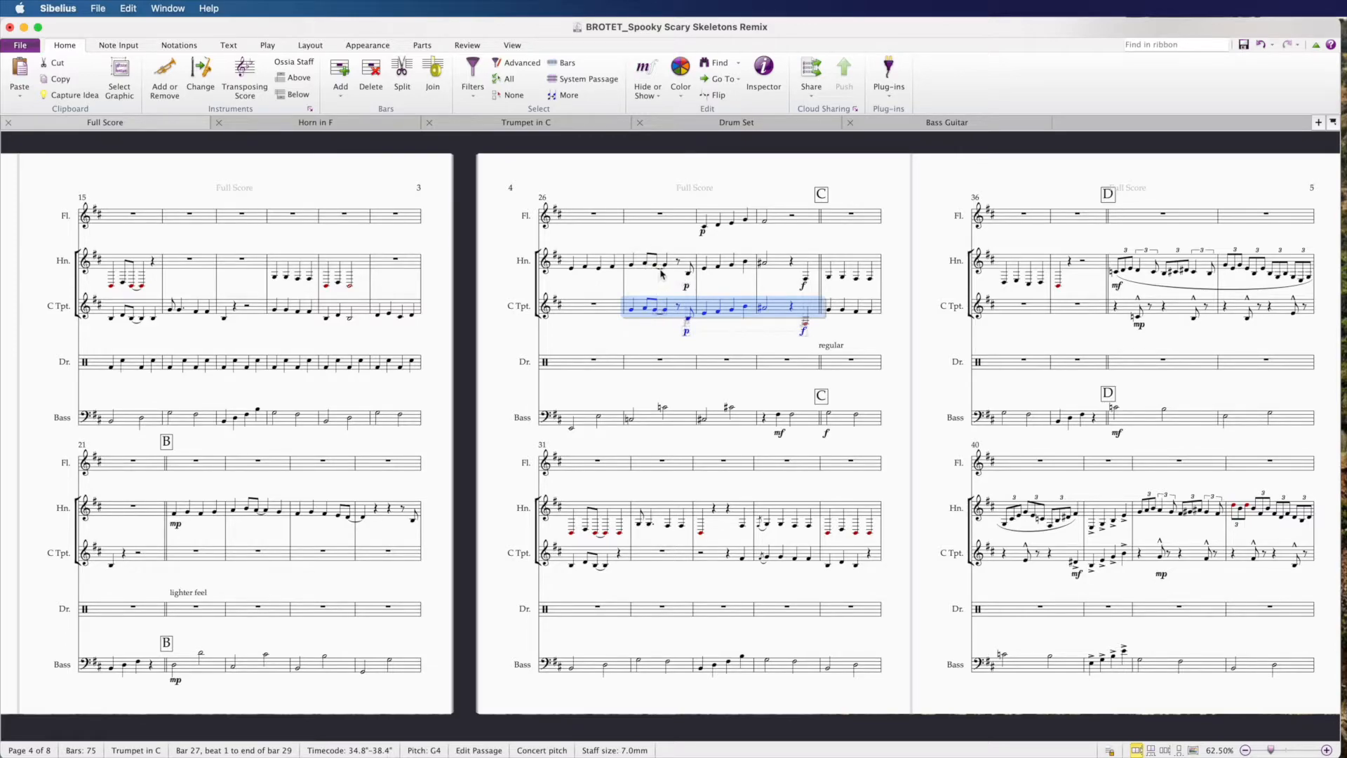
{"action": "left_click", "coordinate": [663, 309]}
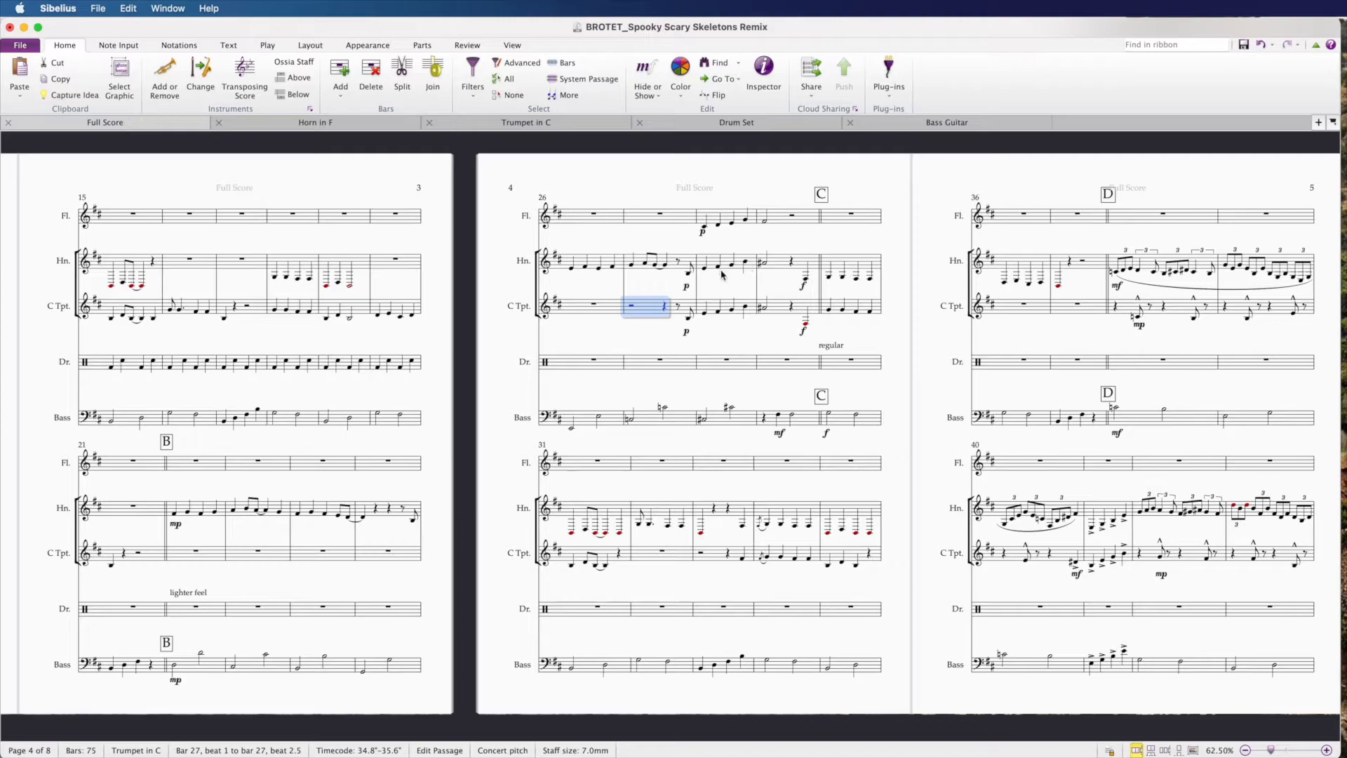
{"action": "left_click", "coordinate": [689, 273]}
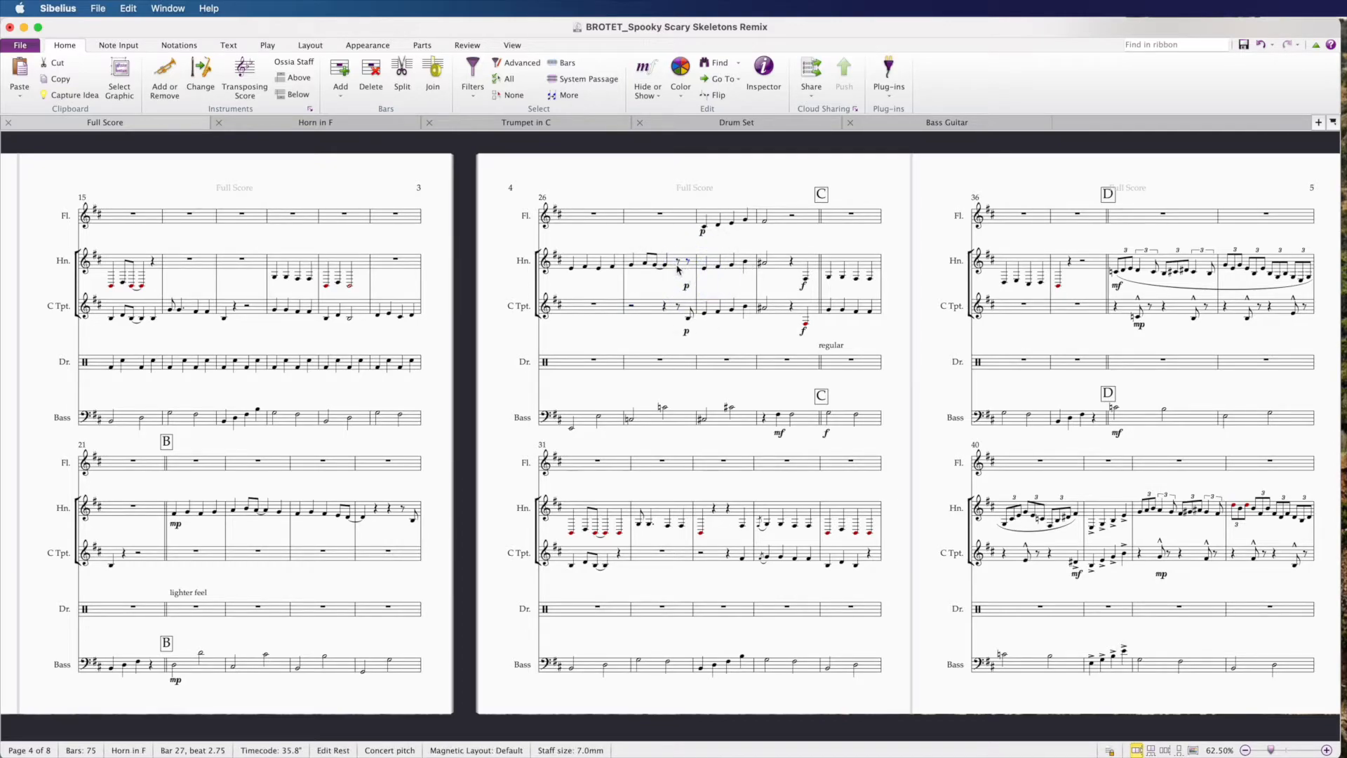
Rework the rests in horn bar 27 and return to the first page of the score.
{"action": "left_click", "coordinate": [687, 264]}
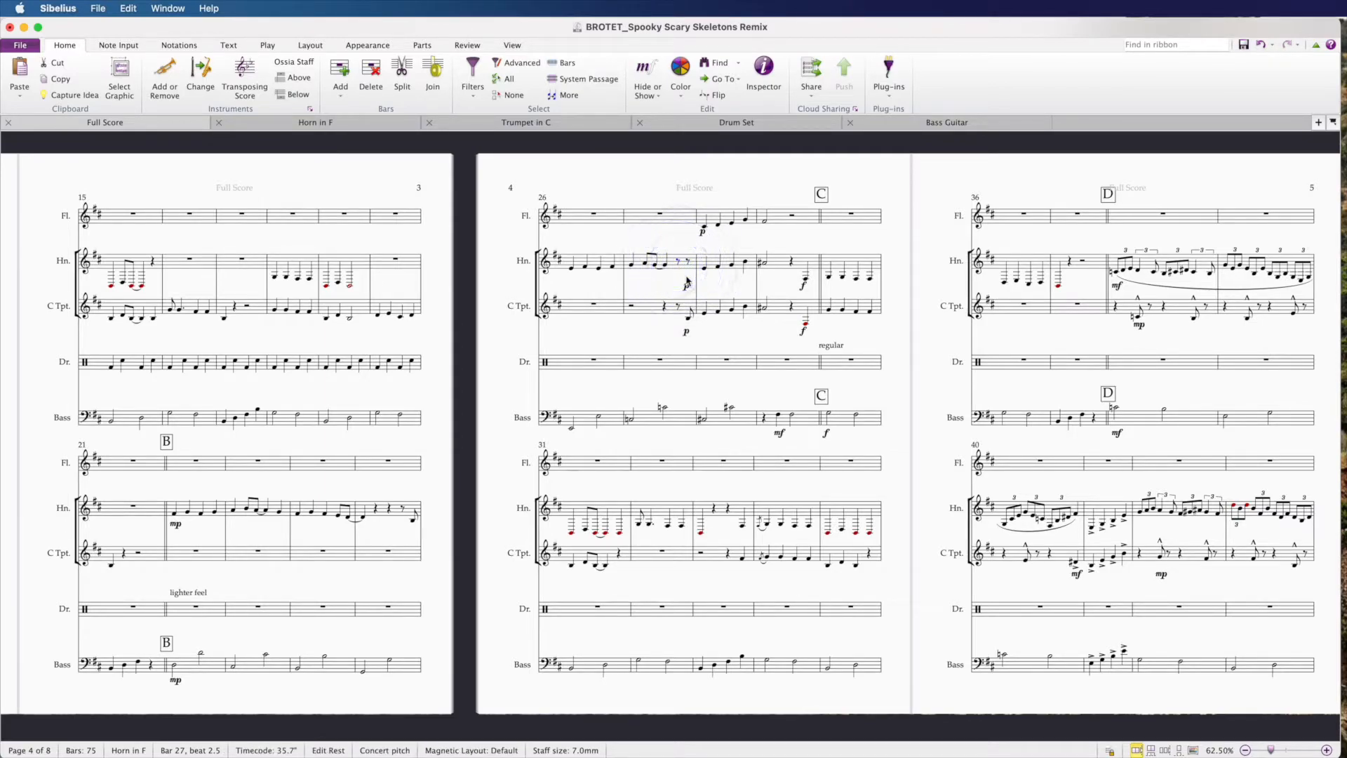
{"action": "left_click", "coordinate": [681, 261]}
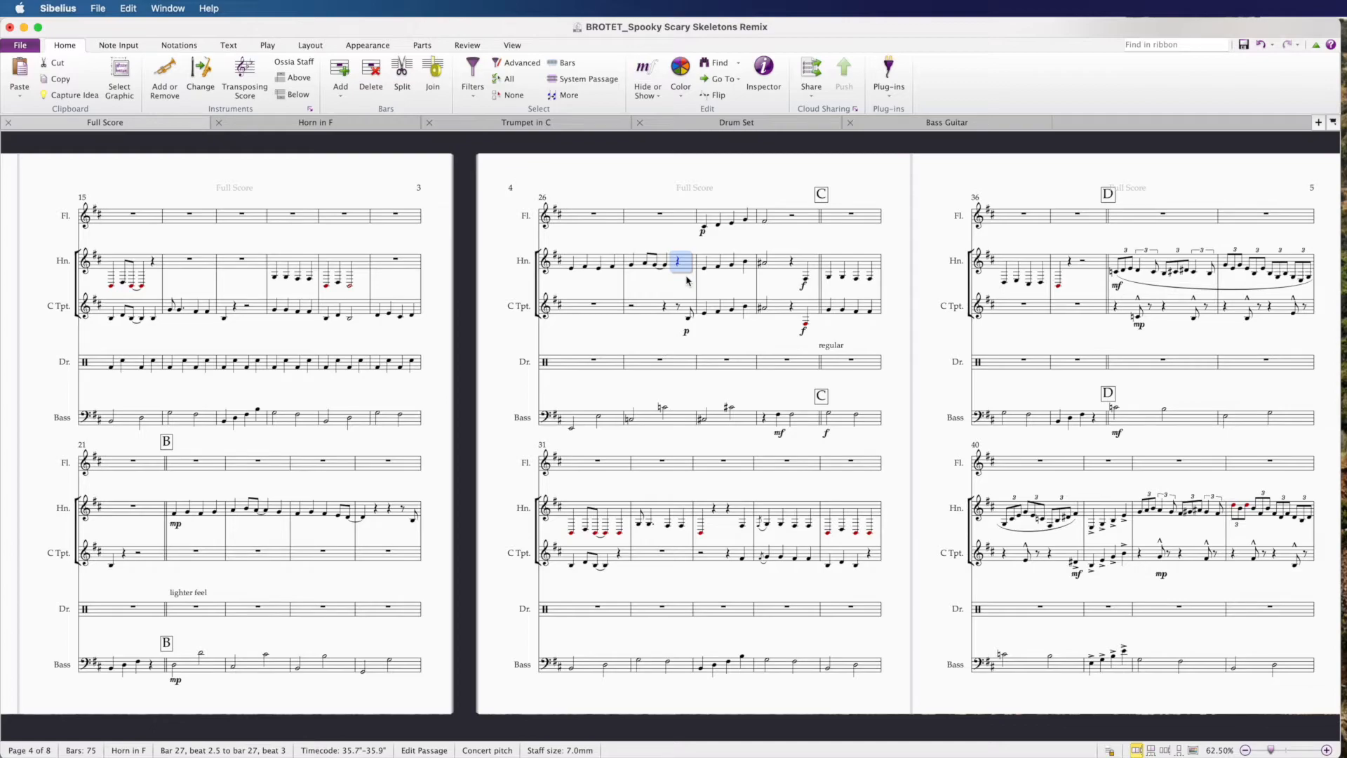
{"action": "mouse_move", "coordinate": [714, 277]}
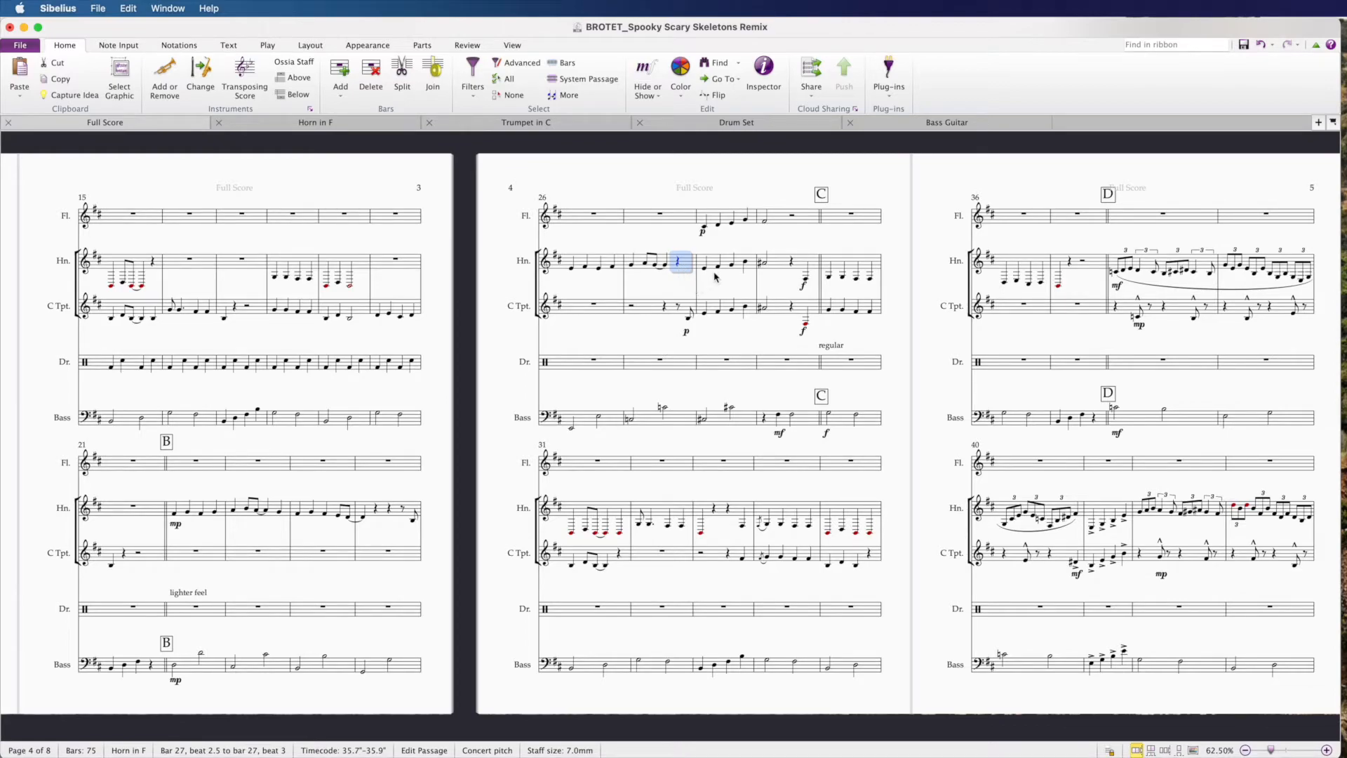
{"action": "left_click", "coordinate": [730, 218]}
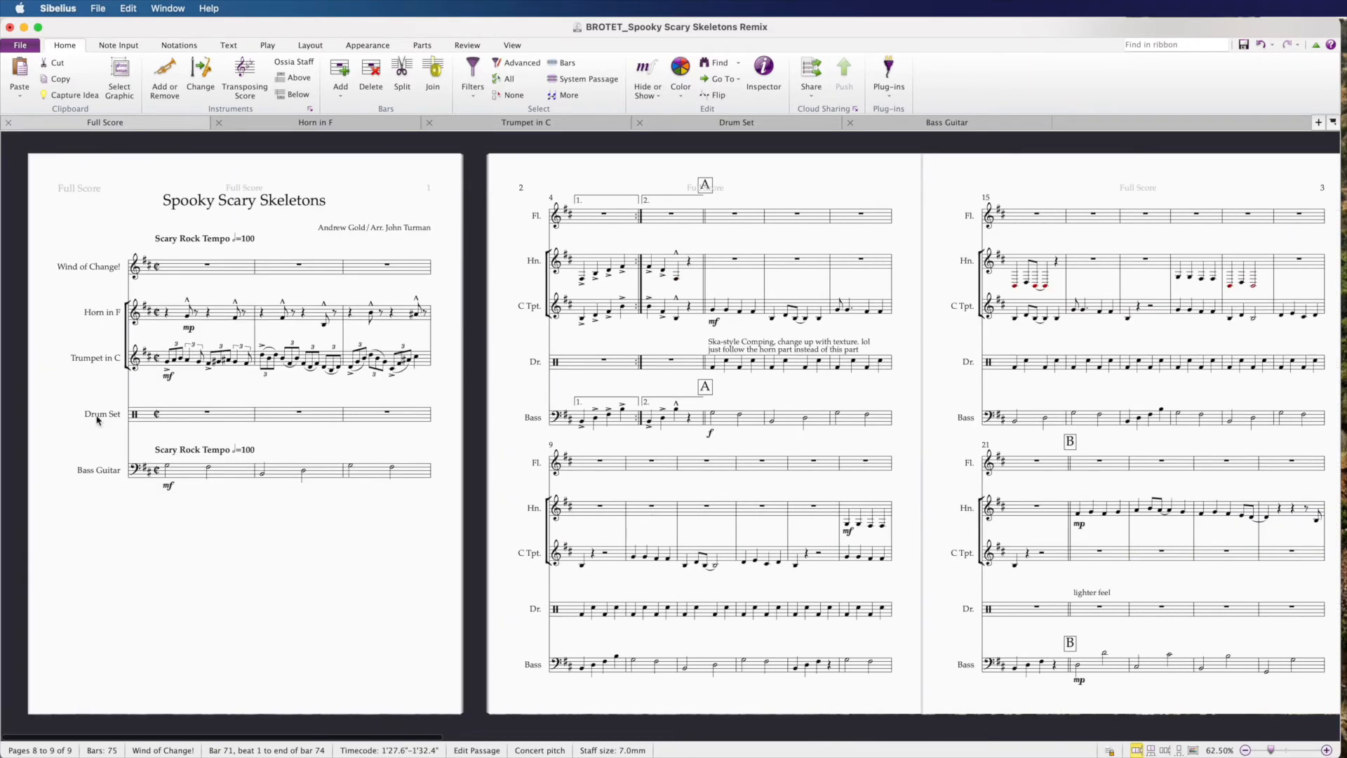
Delete the temporary Wind of Change! staff, leaving horn, trumpet, drum set and bass guitar.
{"action": "left_click", "coordinate": [207, 267]}
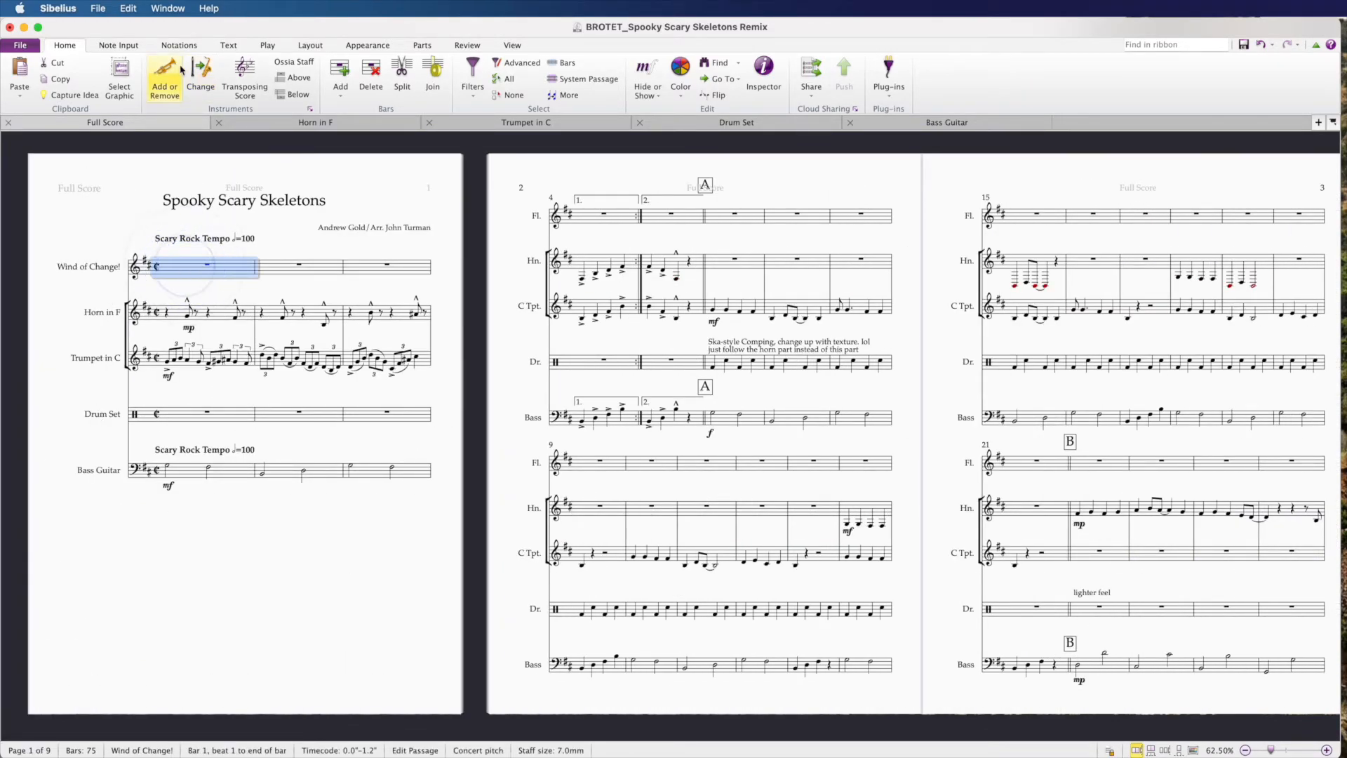
{"action": "left_click", "coordinate": [165, 77]}
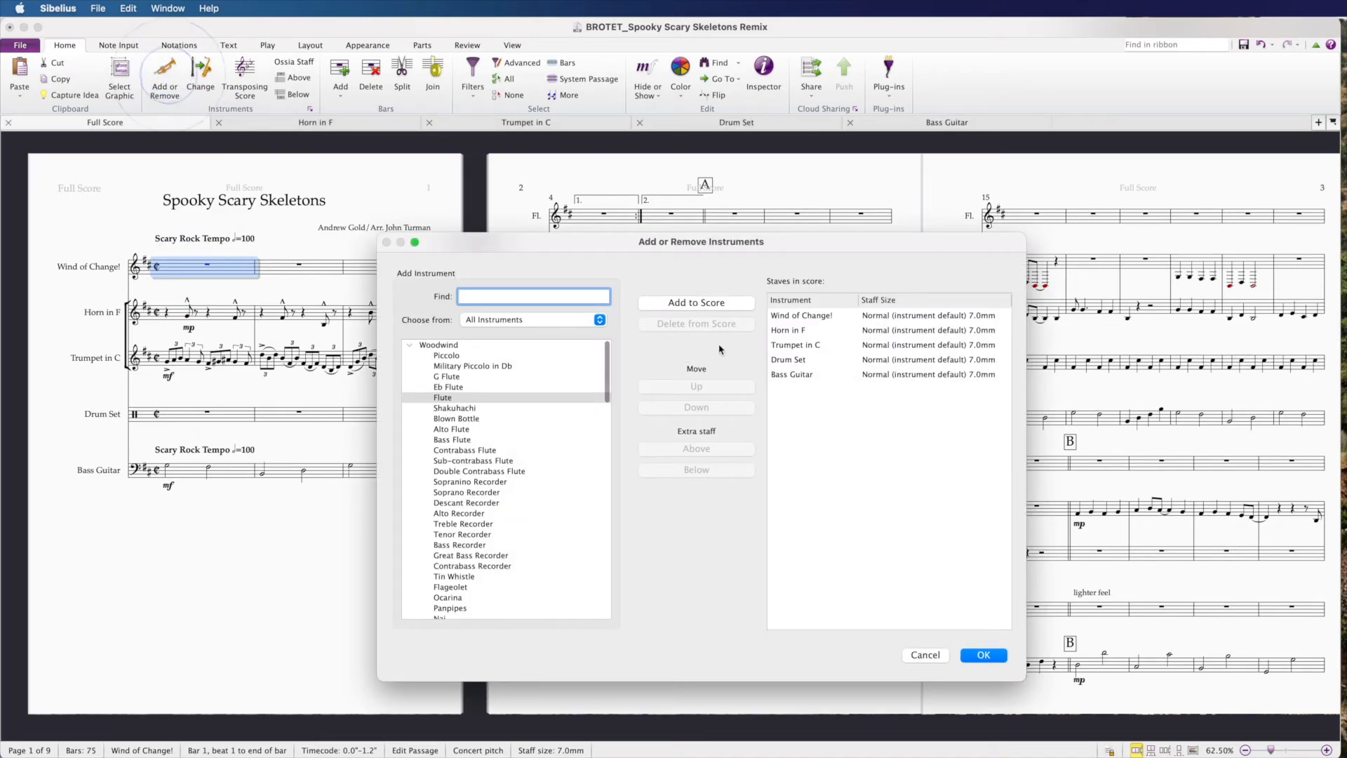
{"action": "left_click", "coordinate": [801, 315]}
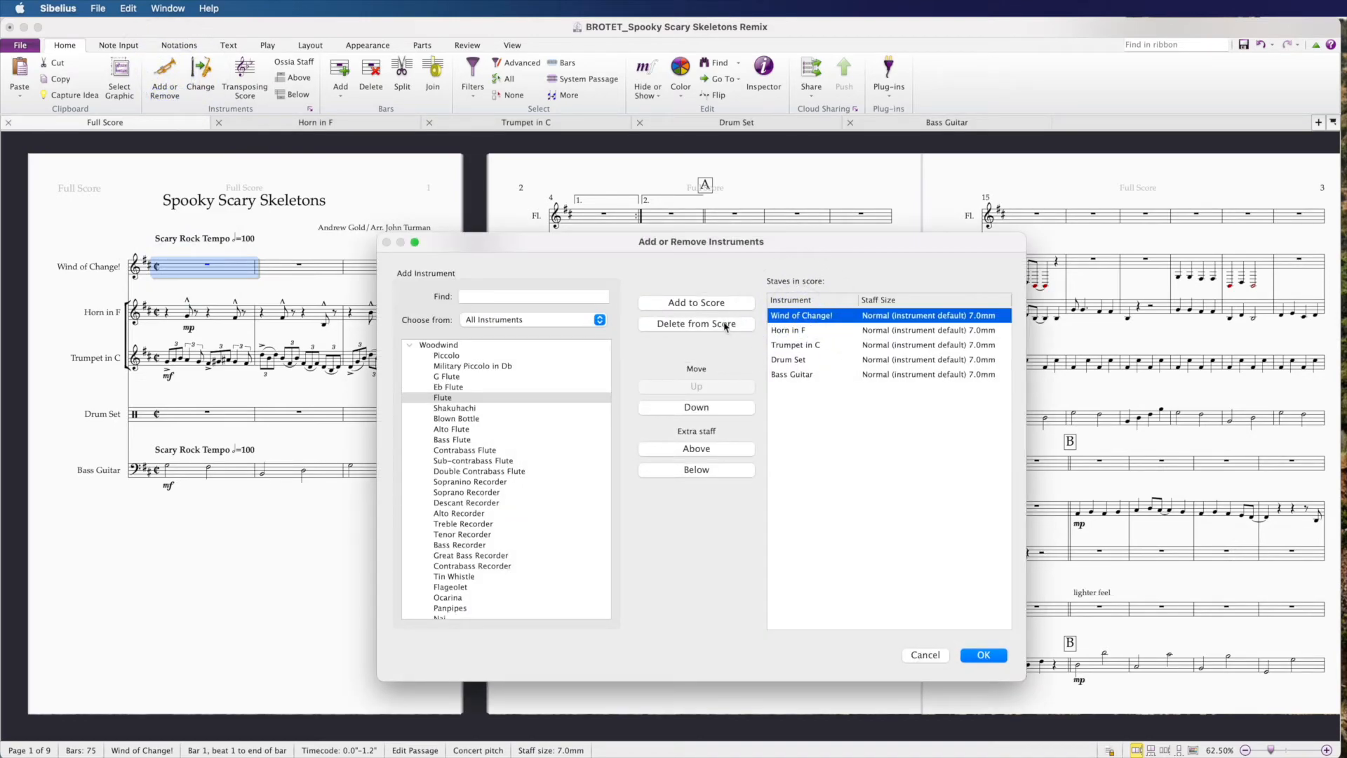
{"action": "left_click", "coordinate": [696, 322]}
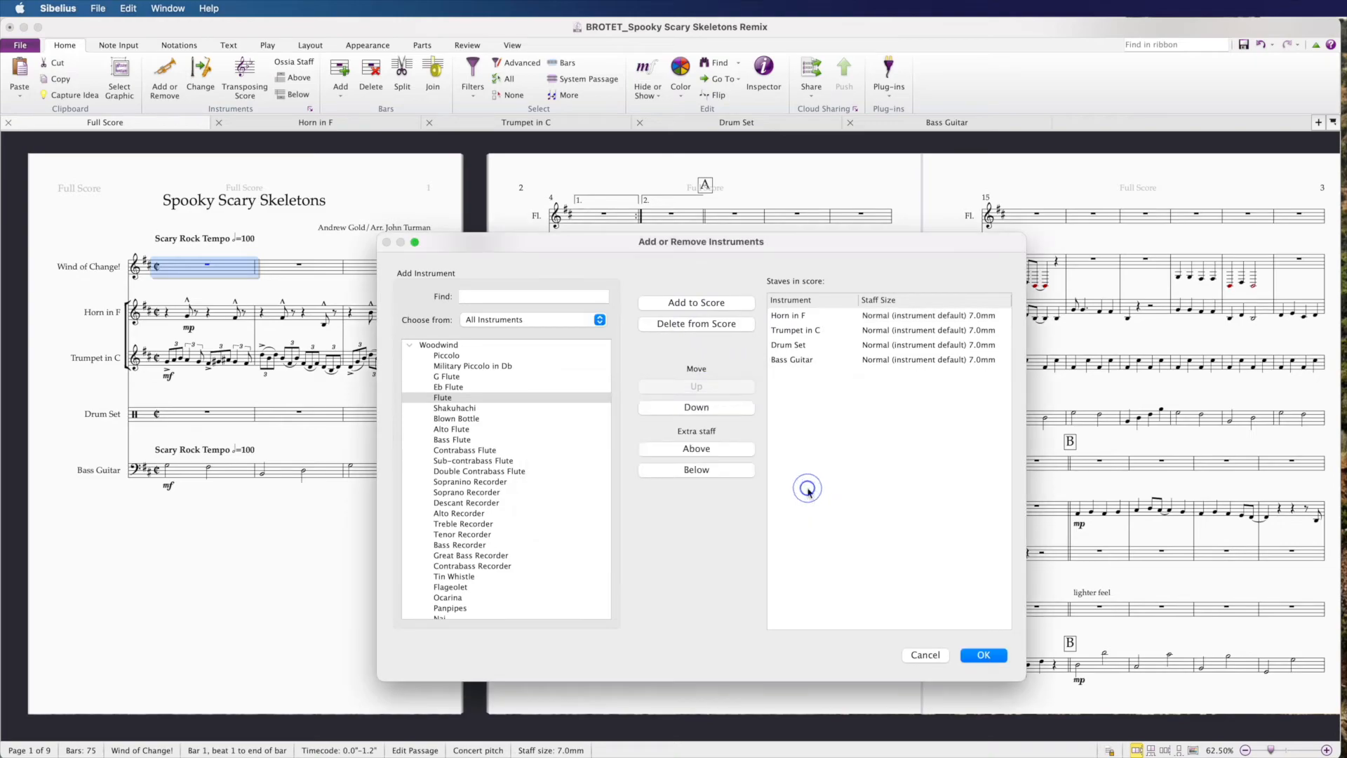
{"action": "left_click", "coordinate": [984, 654]}
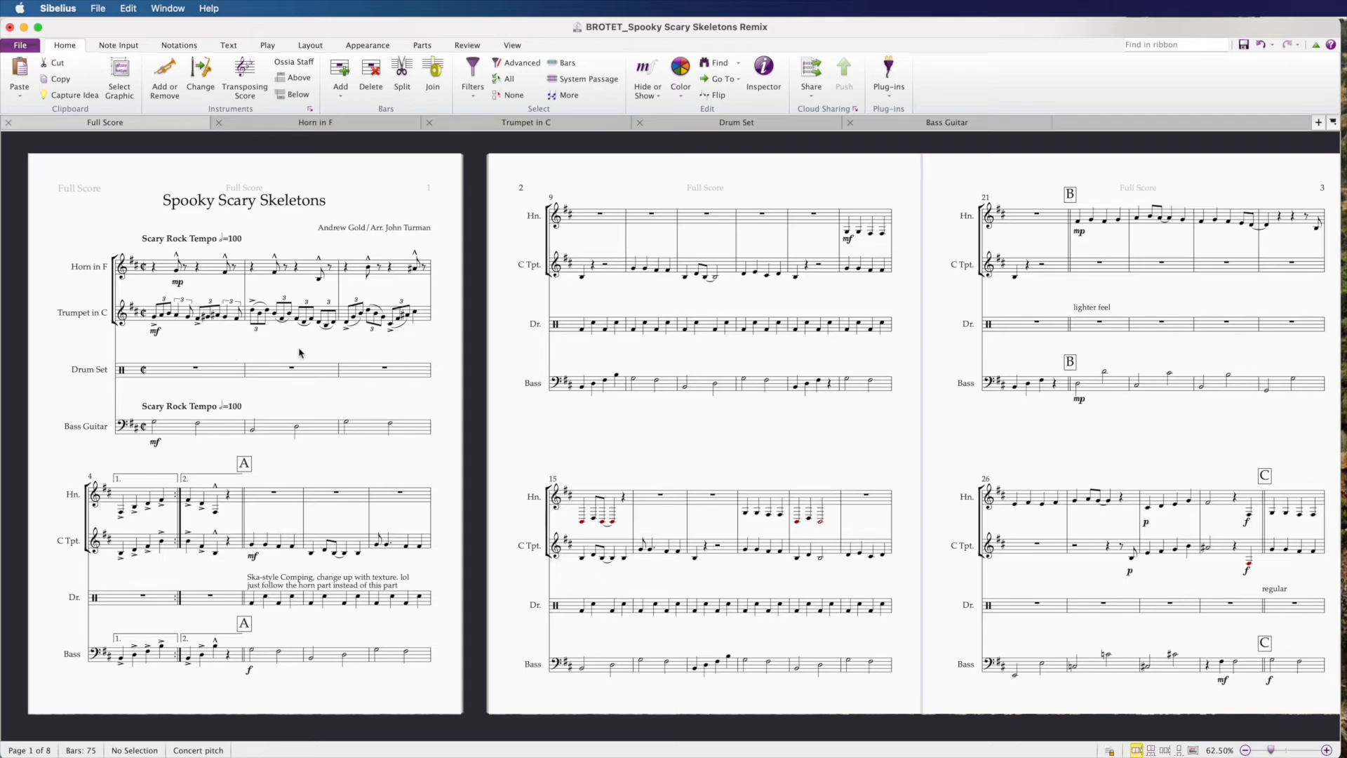
{"action": "mouse_move", "coordinate": [315, 449]}
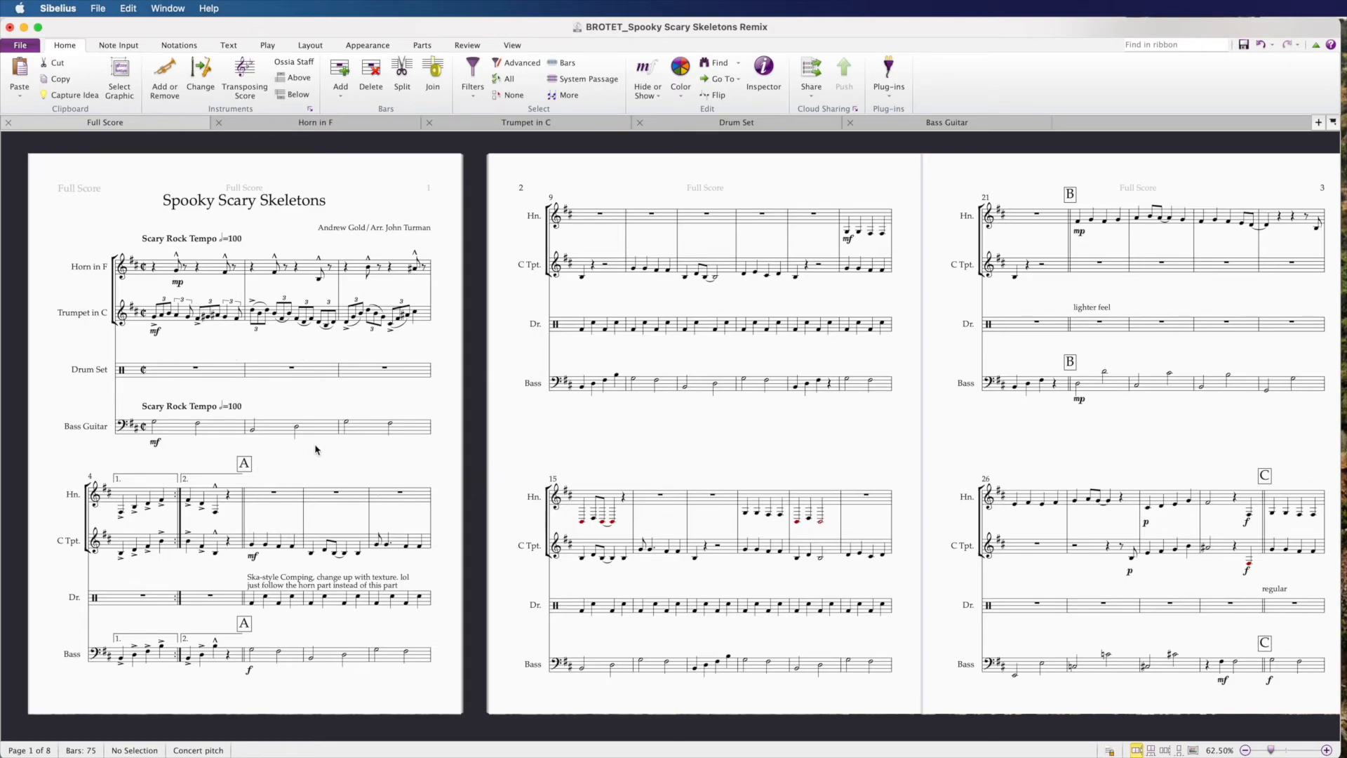
{"action": "mouse_move", "coordinate": [372, 443]}
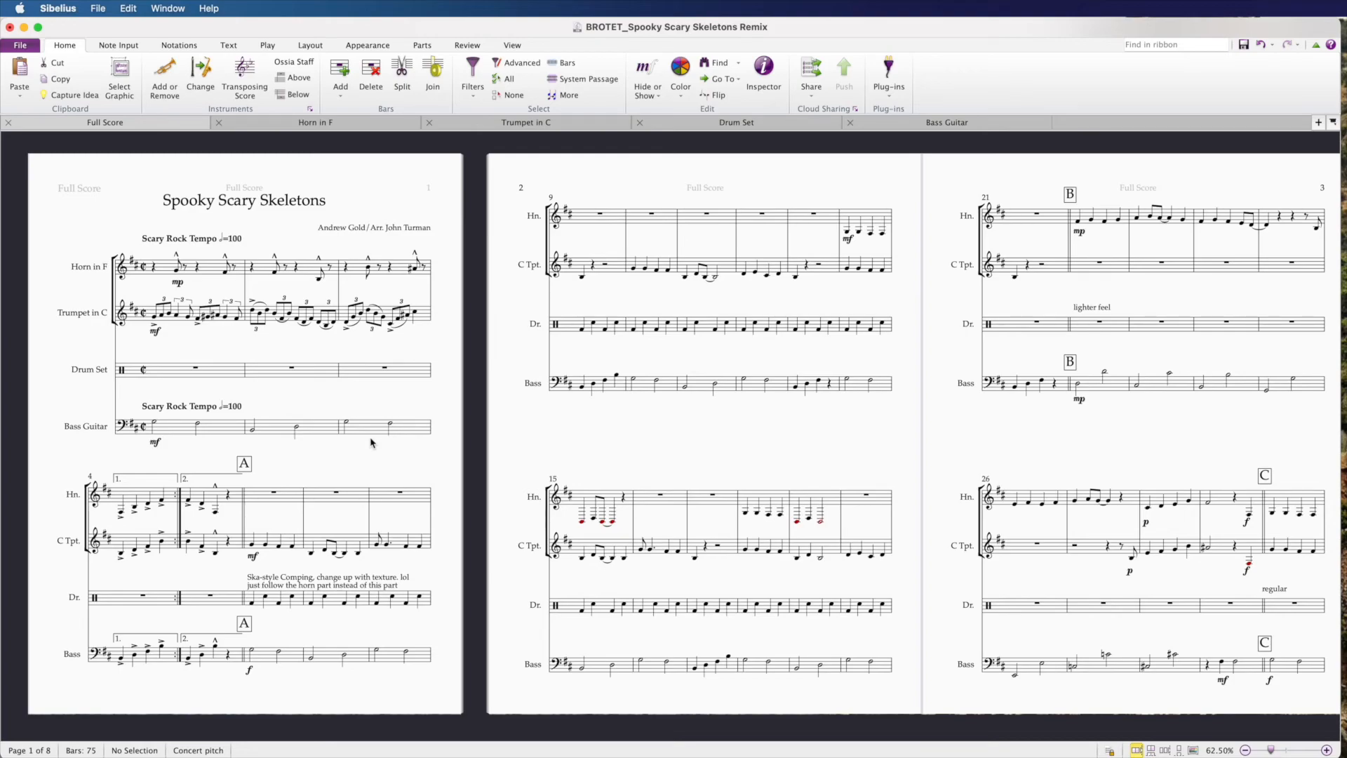
{"action": "mouse_move", "coordinate": [460, 480]}
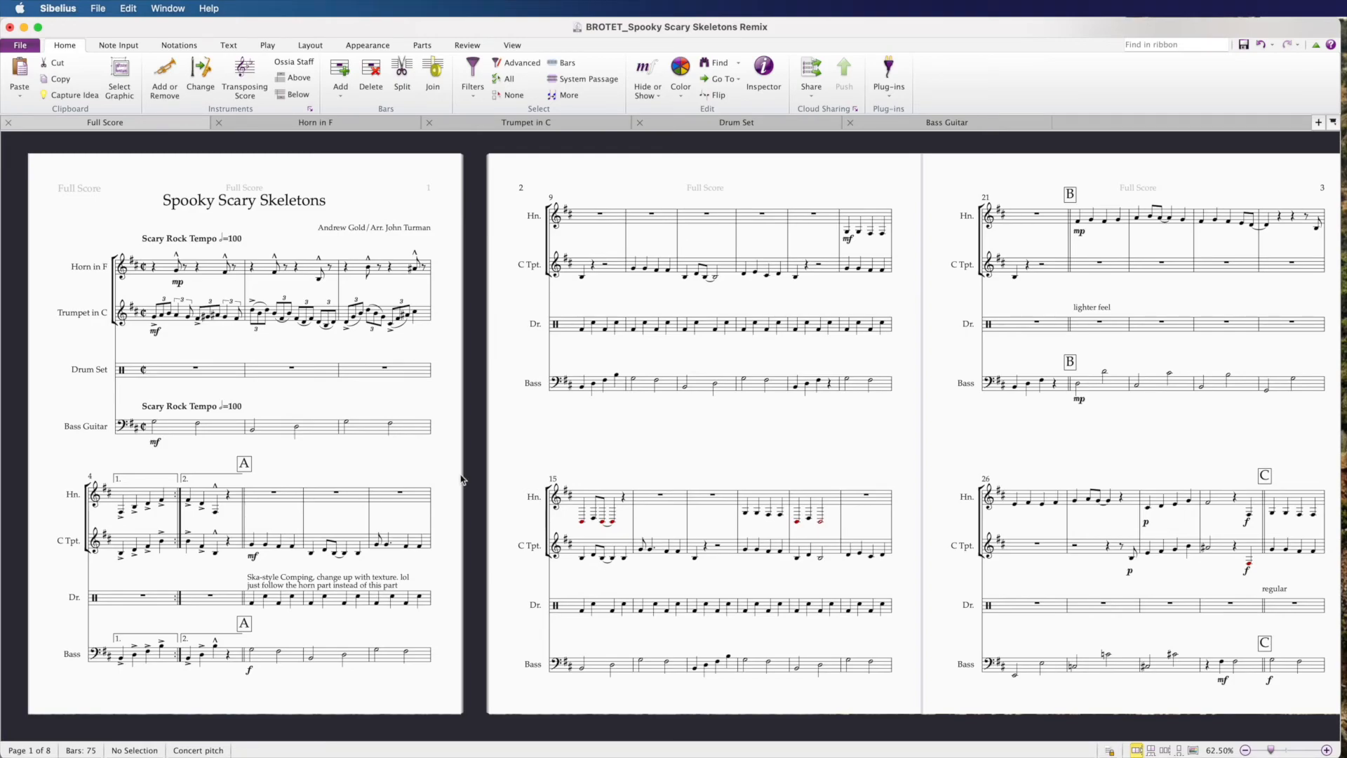